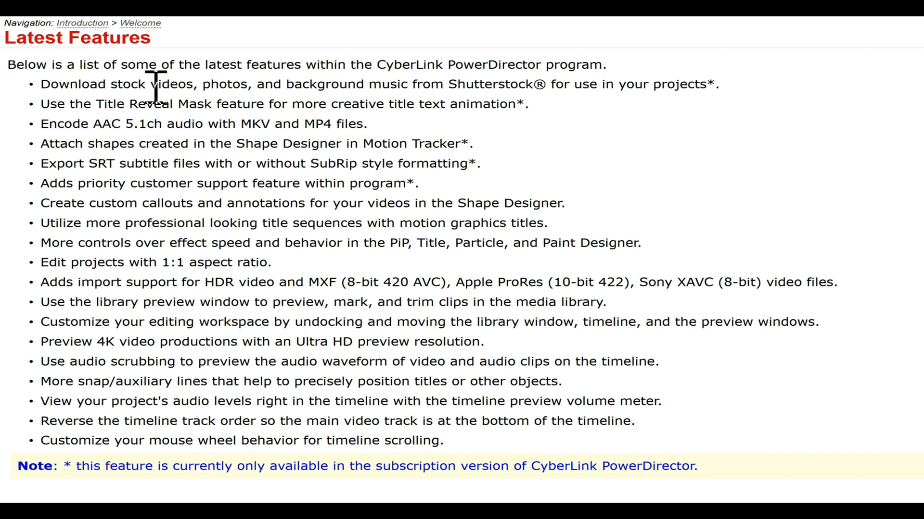
{"action": "mouse_move", "coordinate": [560, 97]}
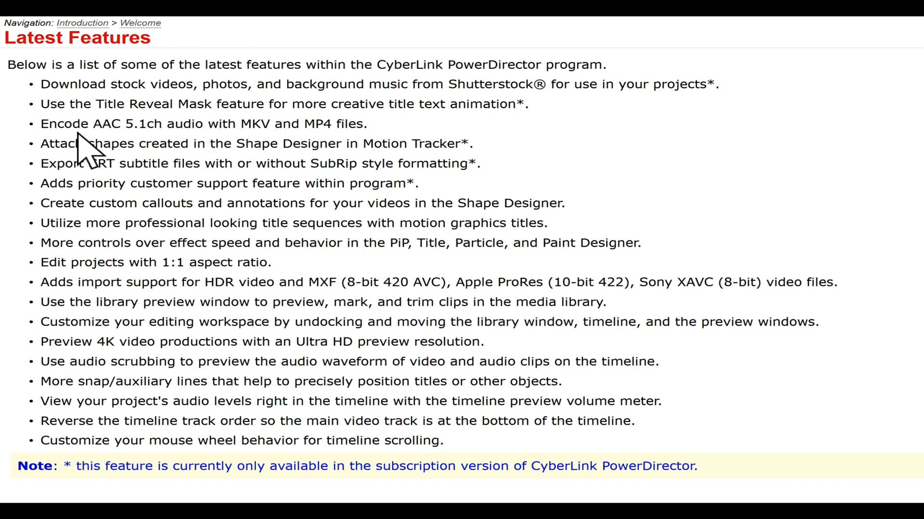
{"action": "mouse_move", "coordinate": [124, 176]}
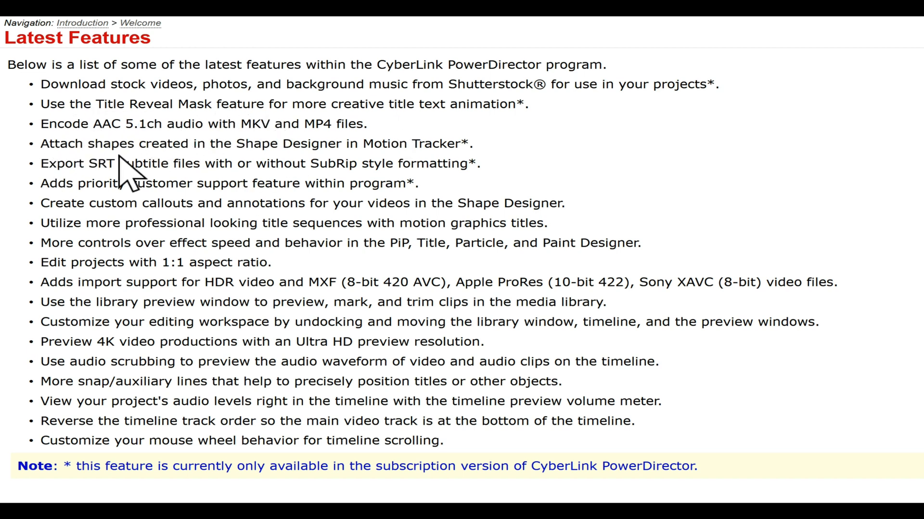
{"action": "mouse_move", "coordinate": [283, 167]}
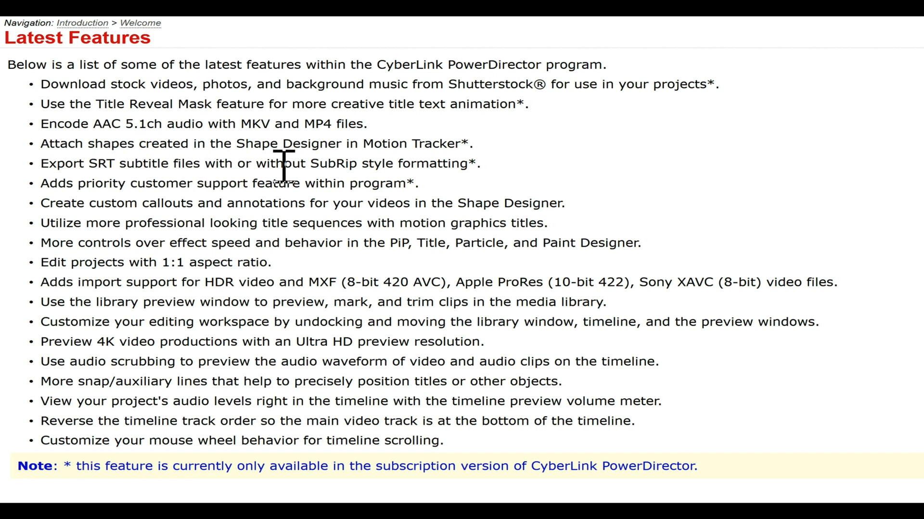
{"action": "mouse_move", "coordinate": [82, 183]}
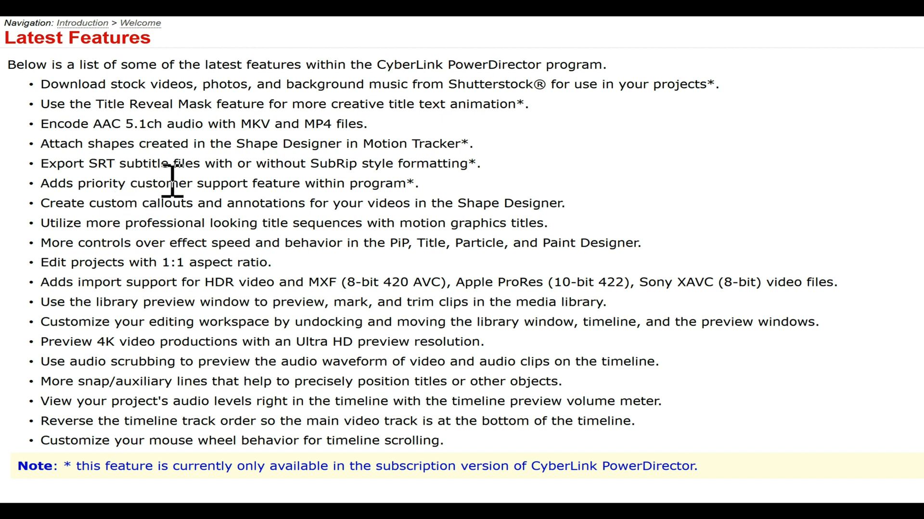
{"action": "mouse_move", "coordinate": [218, 197]}
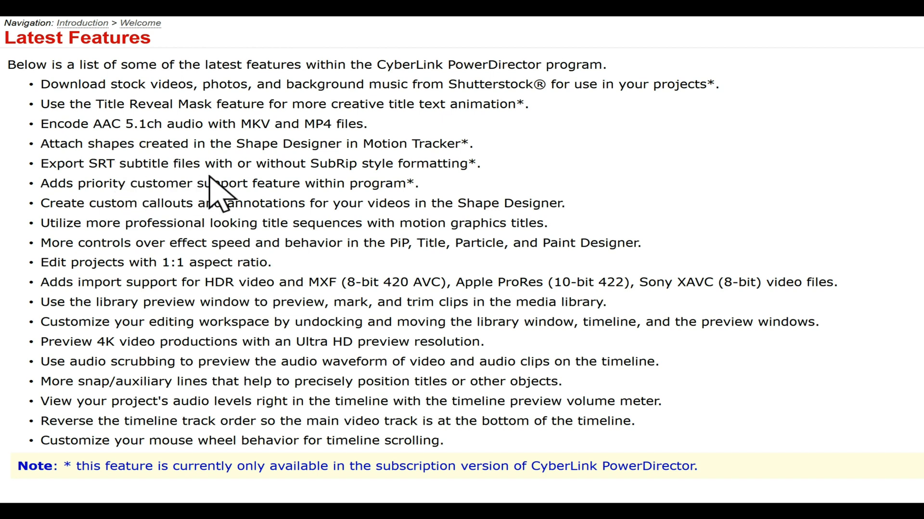
{"action": "mouse_move", "coordinate": [115, 183]}
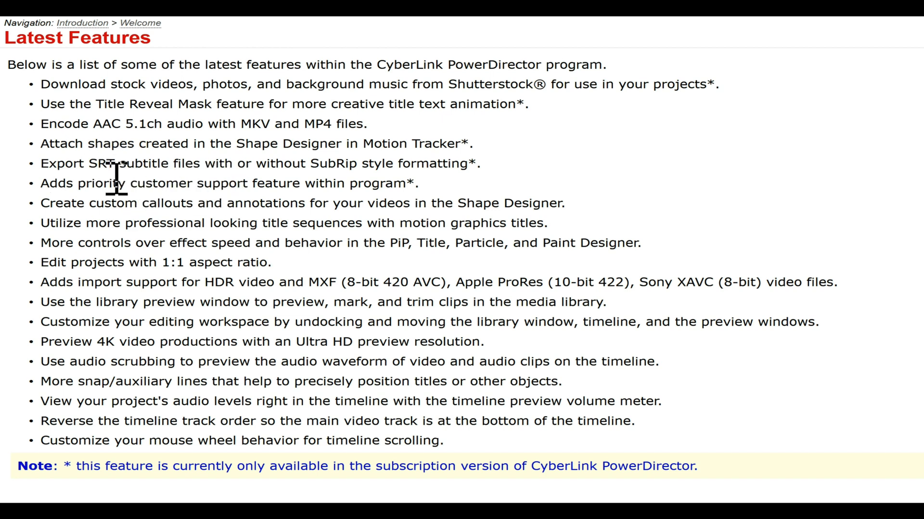
{"action": "mouse_move", "coordinate": [77, 194]}
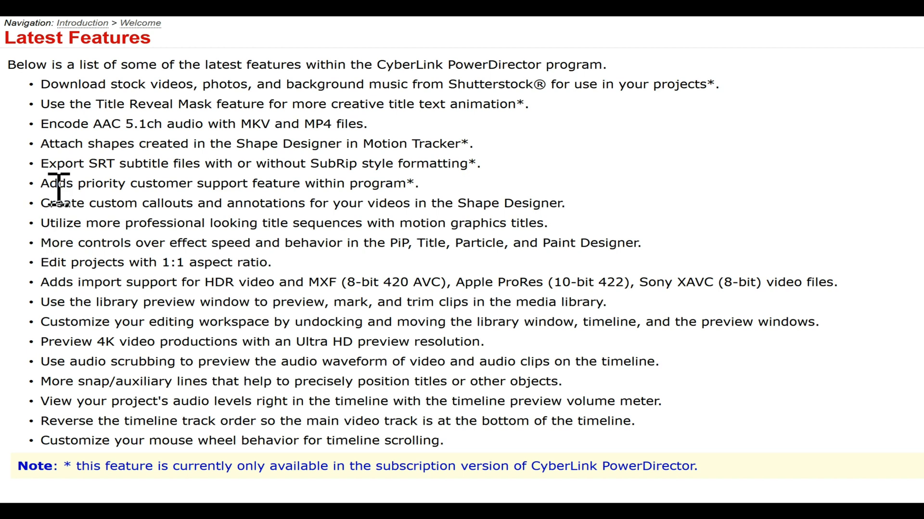
{"action": "mouse_move", "coordinate": [65, 236]}
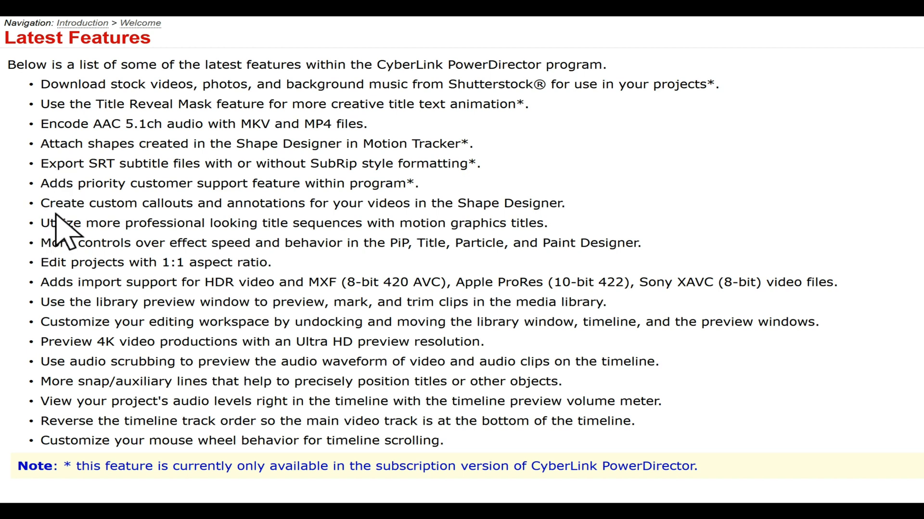
{"action": "mouse_move", "coordinate": [368, 189]}
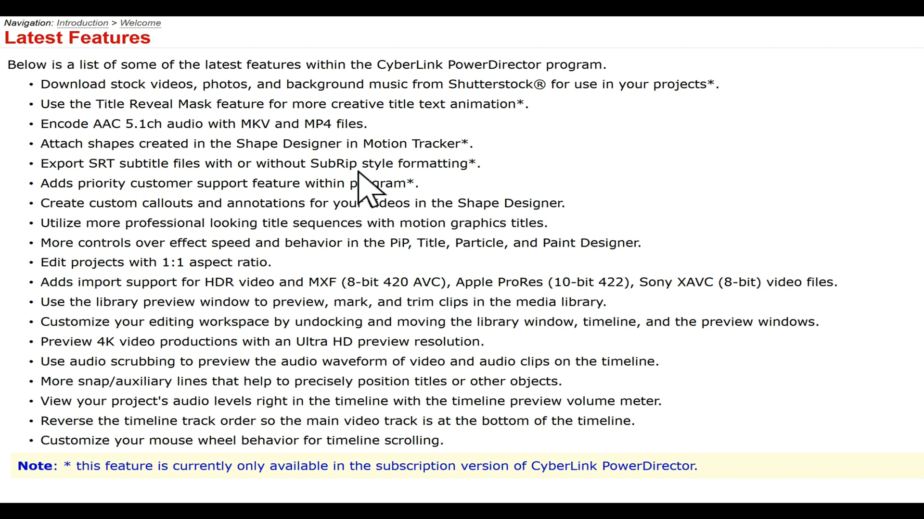
{"action": "mouse_move", "coordinate": [168, 243]}
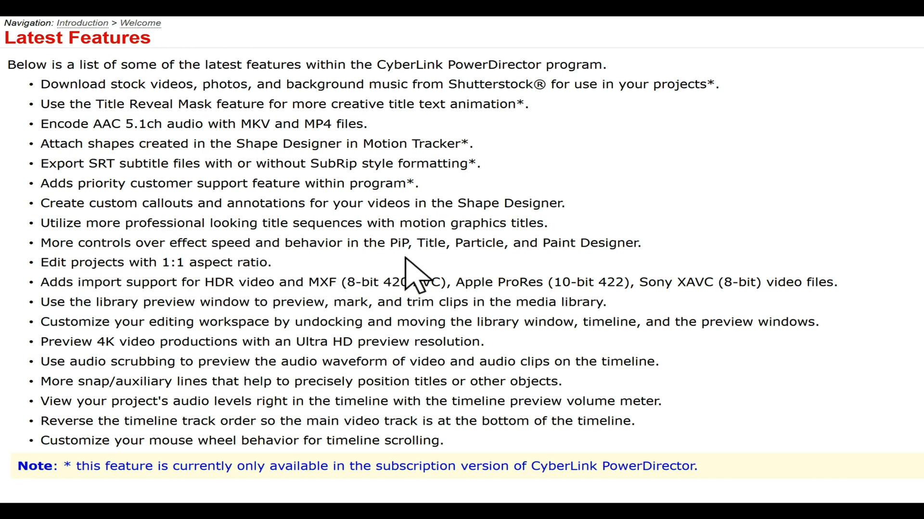
{"action": "mouse_move", "coordinate": [277, 271]}
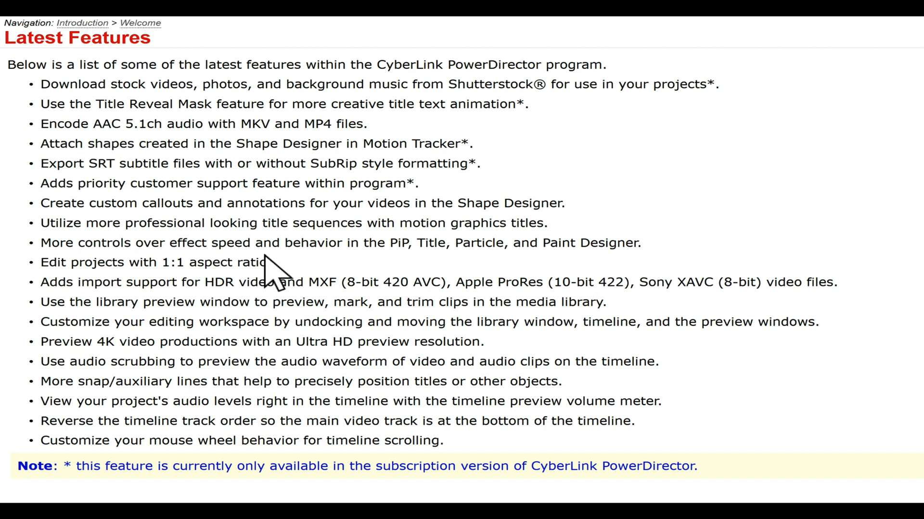
{"action": "mouse_move", "coordinate": [495, 247]}
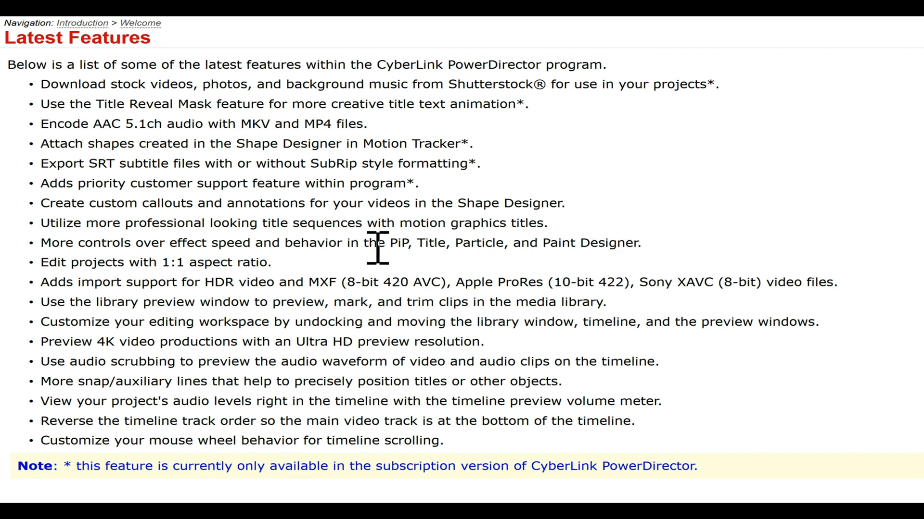
{"action": "mouse_move", "coordinate": [401, 289]}
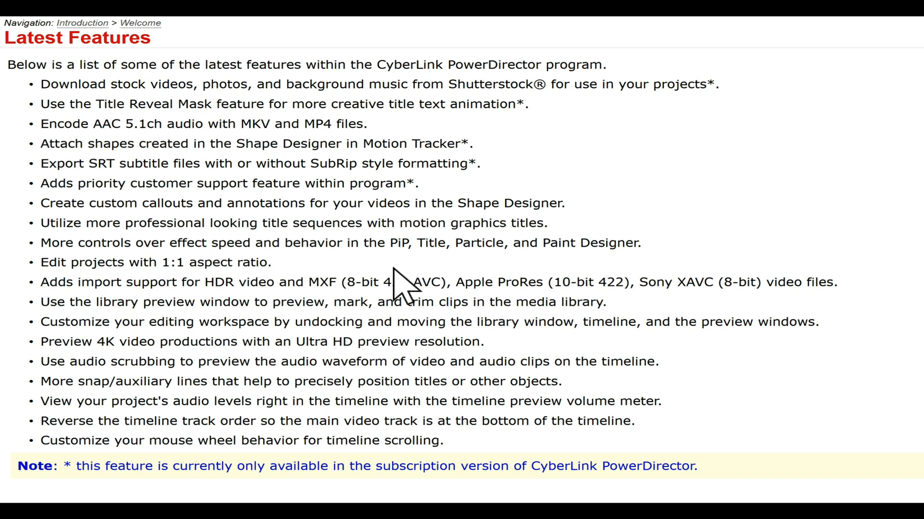
{"action": "mouse_move", "coordinate": [108, 283]}
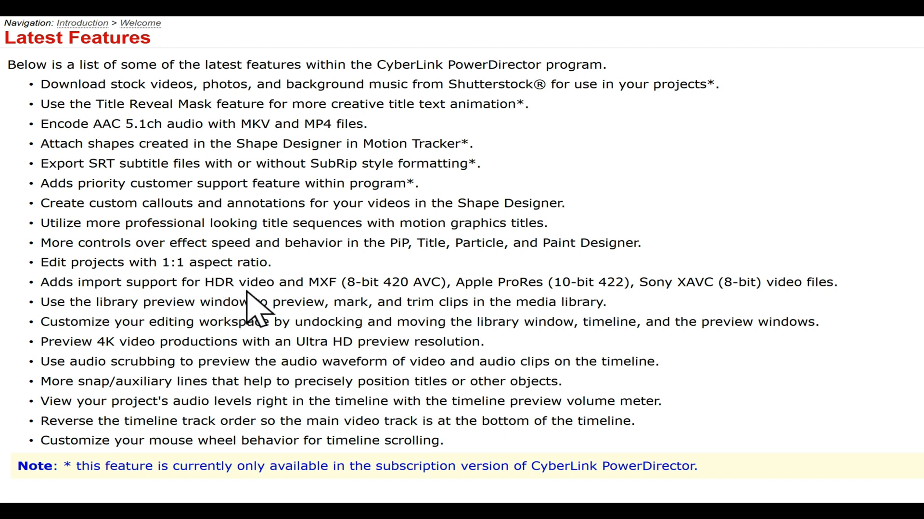
{"action": "mouse_move", "coordinate": [144, 302]}
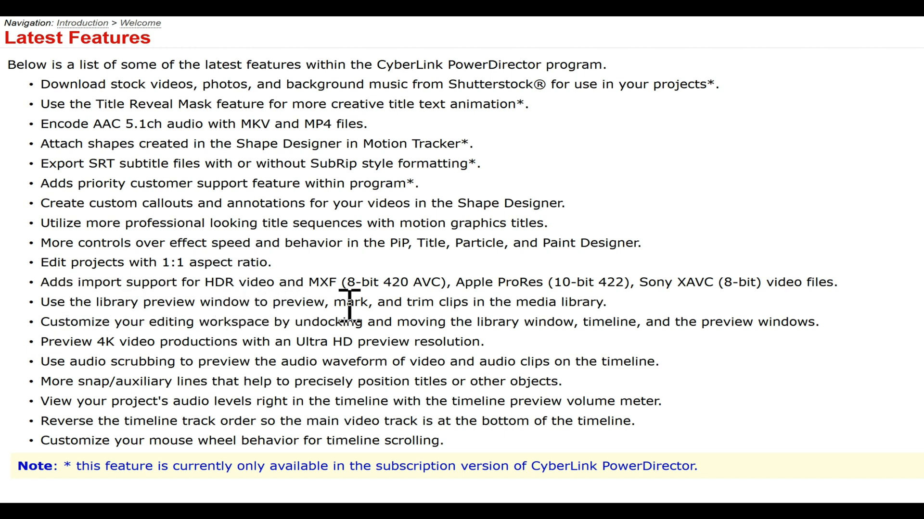
{"action": "mouse_move", "coordinate": [636, 327]}
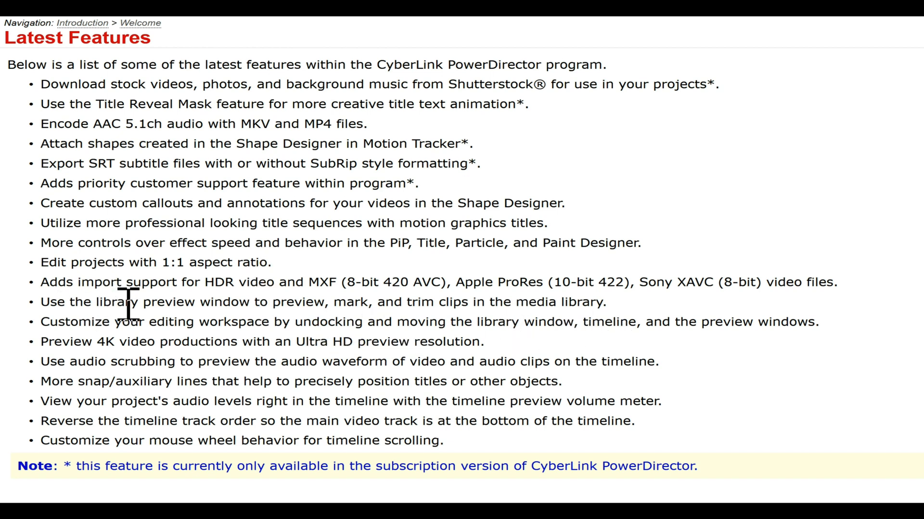
{"action": "mouse_move", "coordinate": [171, 345]}
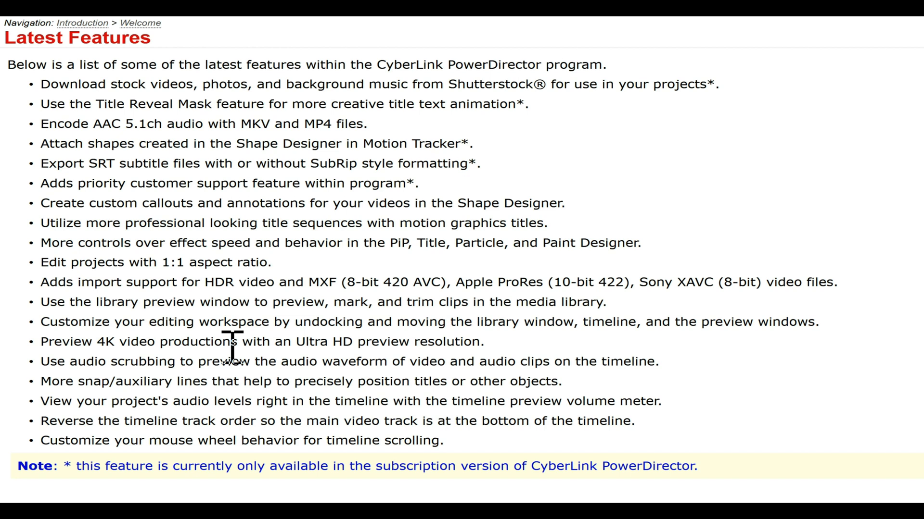
{"action": "mouse_move", "coordinate": [82, 353]}
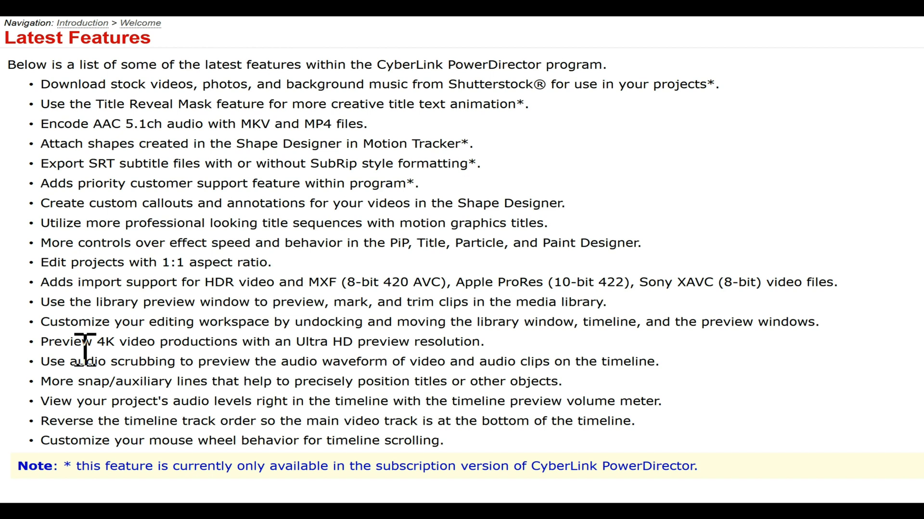
{"action": "mouse_move", "coordinate": [70, 390]}
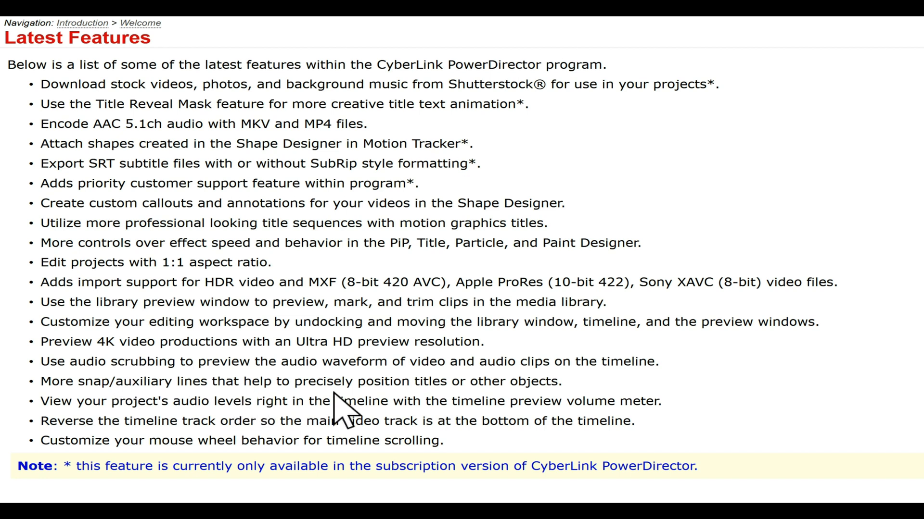
{"action": "mouse_move", "coordinate": [442, 407]}
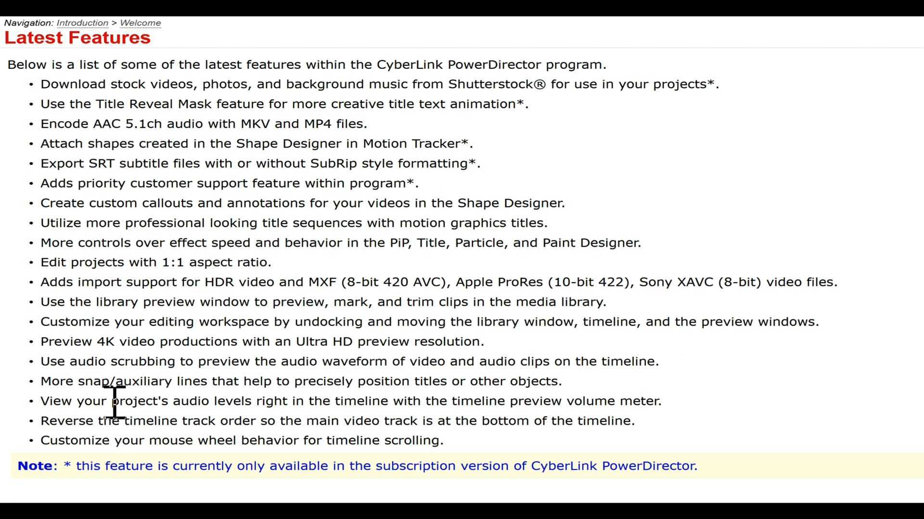
{"action": "mouse_move", "coordinate": [227, 430]}
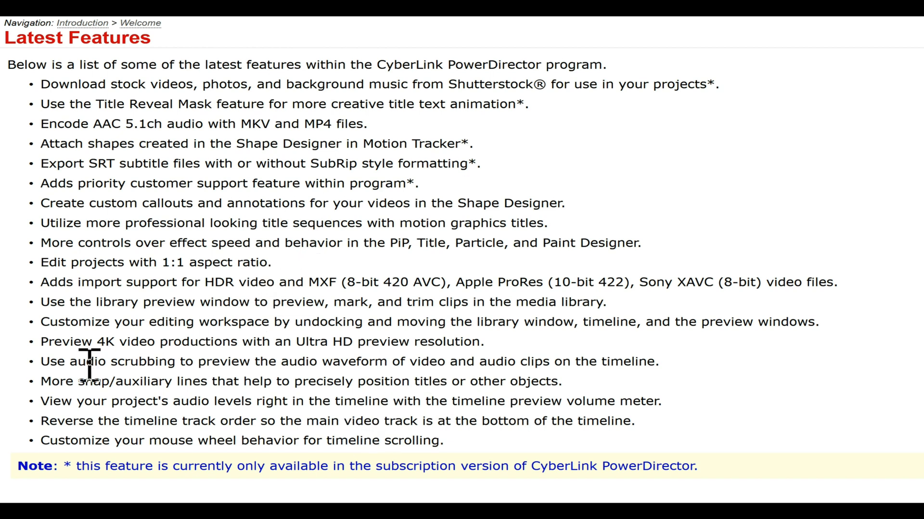
{"action": "mouse_move", "coordinate": [89, 421]}
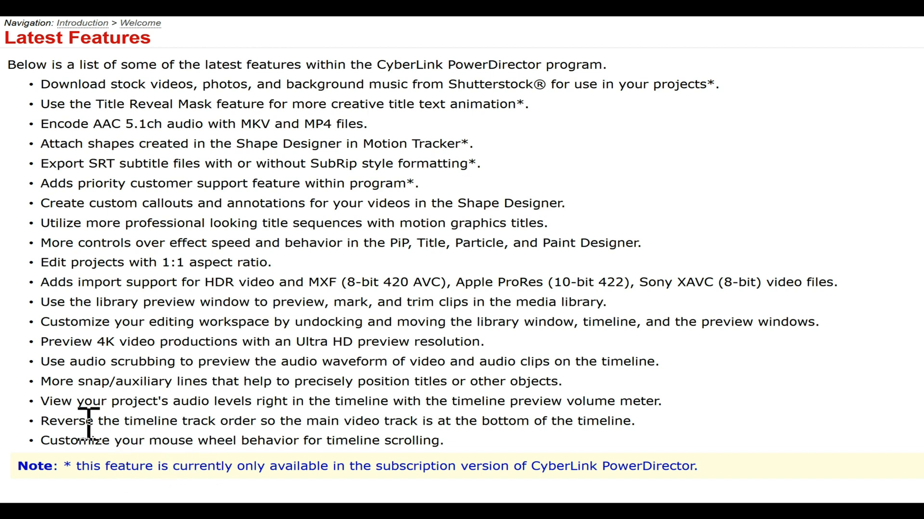
{"action": "mouse_move", "coordinate": [283, 421]}
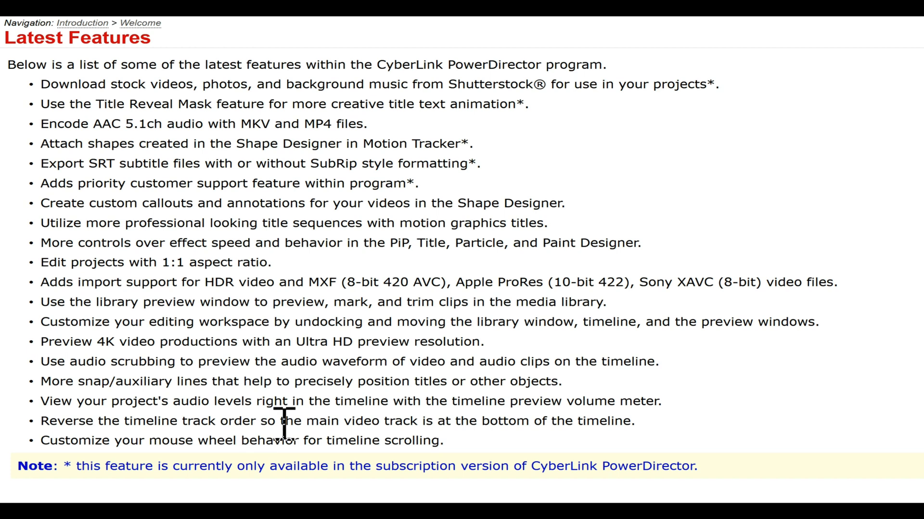
{"action": "mouse_move", "coordinate": [636, 447]}
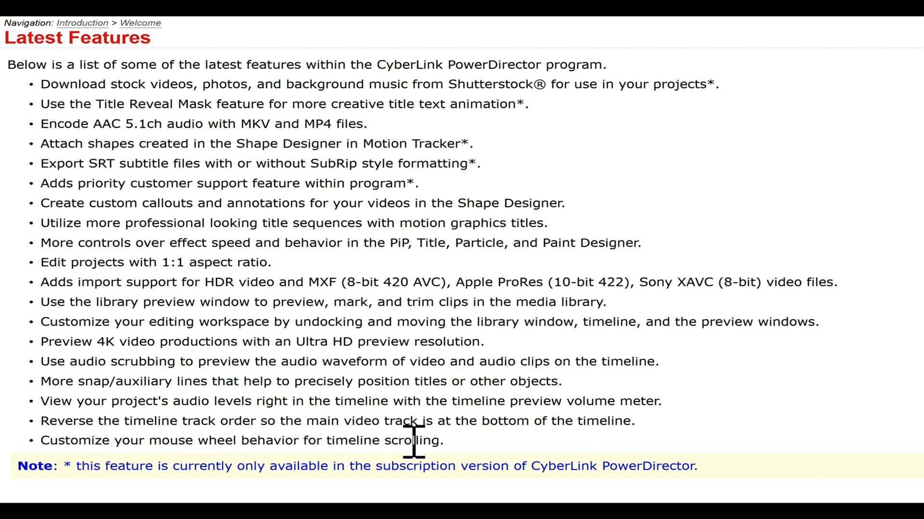
{"action": "mouse_move", "coordinate": [619, 468]}
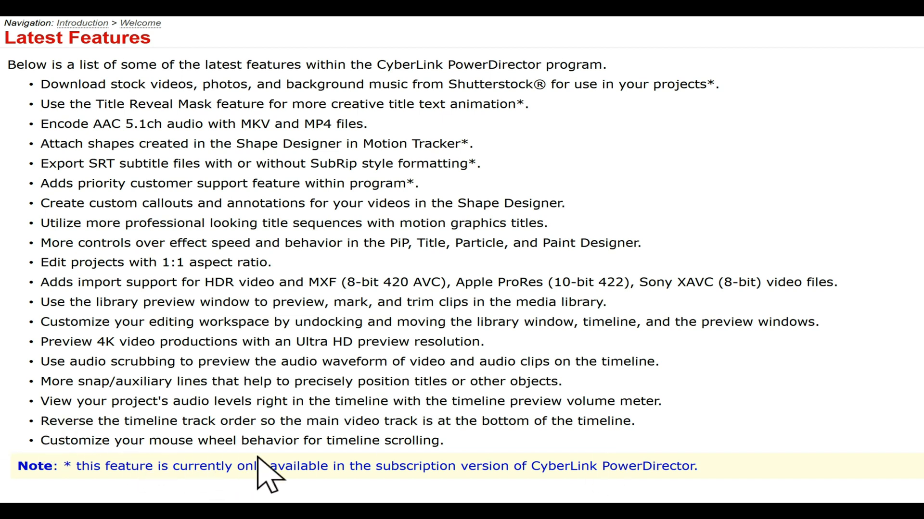
{"action": "mouse_move", "coordinate": [315, 462]}
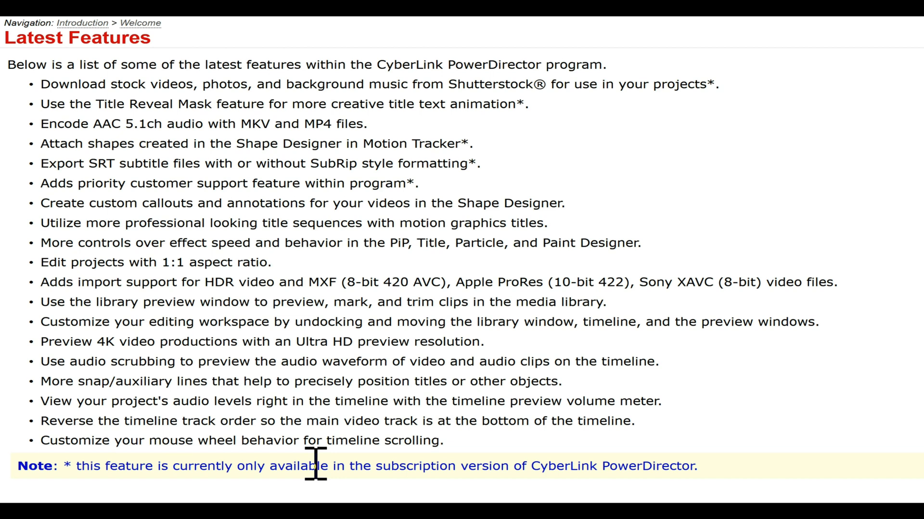
{"action": "mouse_move", "coordinate": [268, 127]}
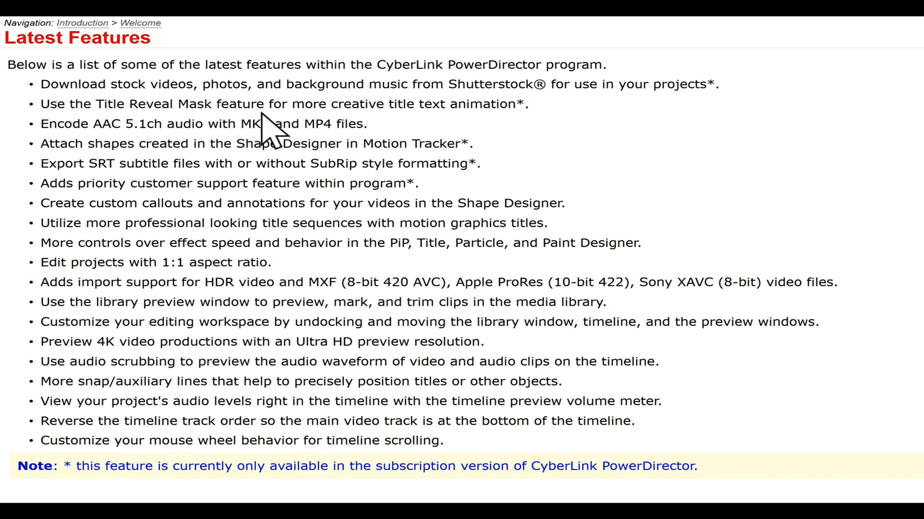
{"action": "mouse_move", "coordinate": [735, 163]}
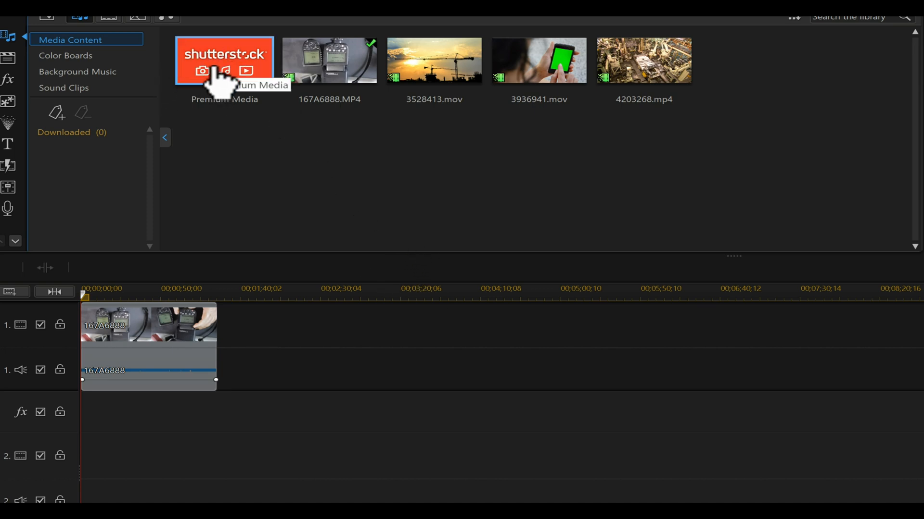
{"action": "mouse_move", "coordinate": [546, 225]}
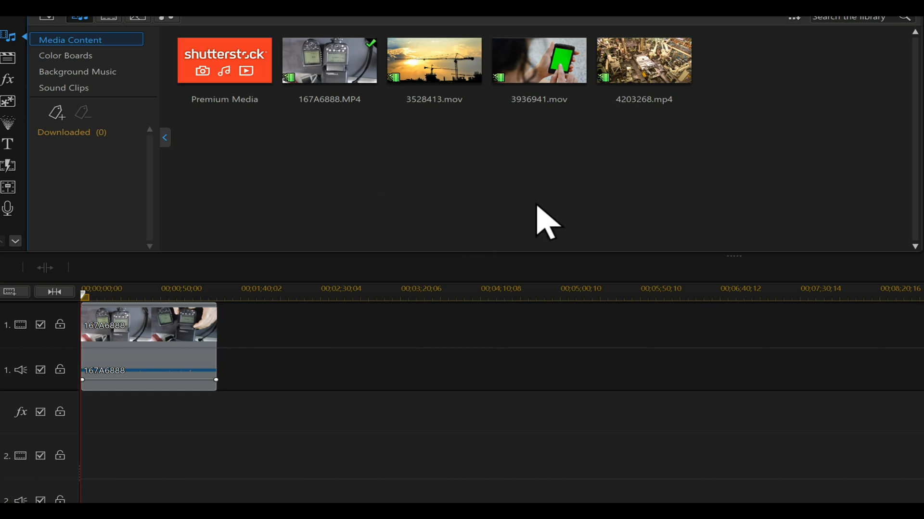
{"action": "mouse_move", "coordinate": [700, 392]}
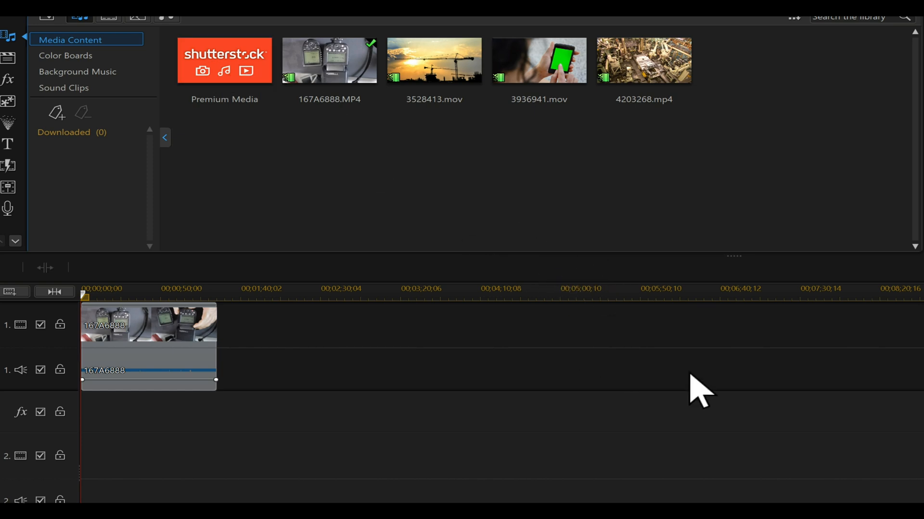
- Show the Edit room's Media Content, with the Shutterstock Premium Media tile listed first
{"action": "left_click", "coordinate": [643, 61]}
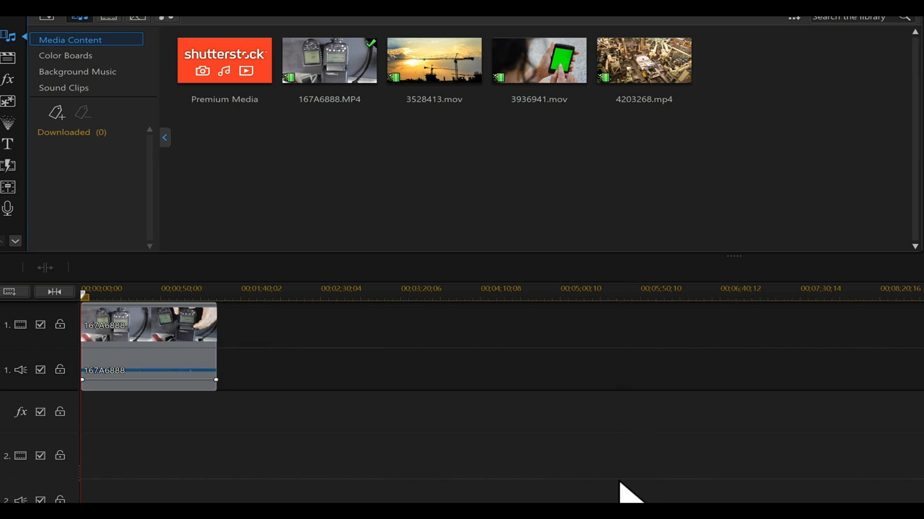
{"action": "mouse_move", "coordinate": [427, 262]}
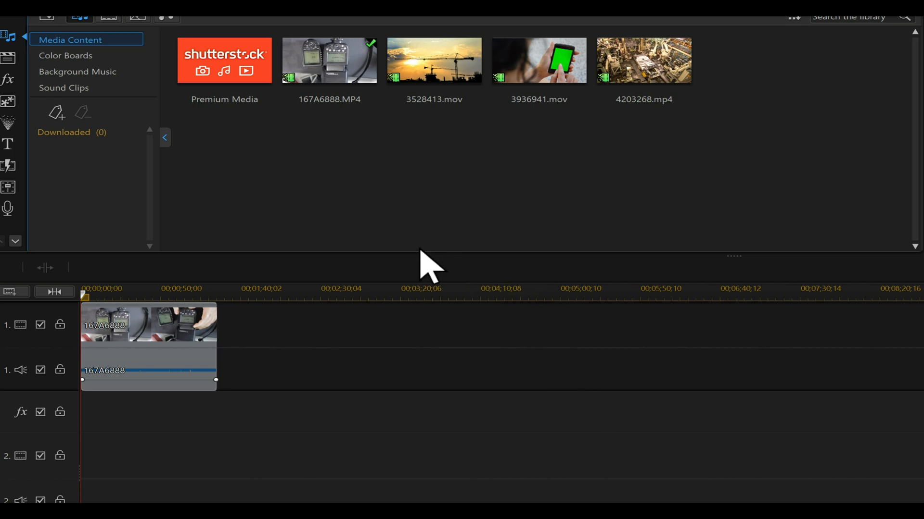
{"action": "mouse_move", "coordinate": [504, 253]}
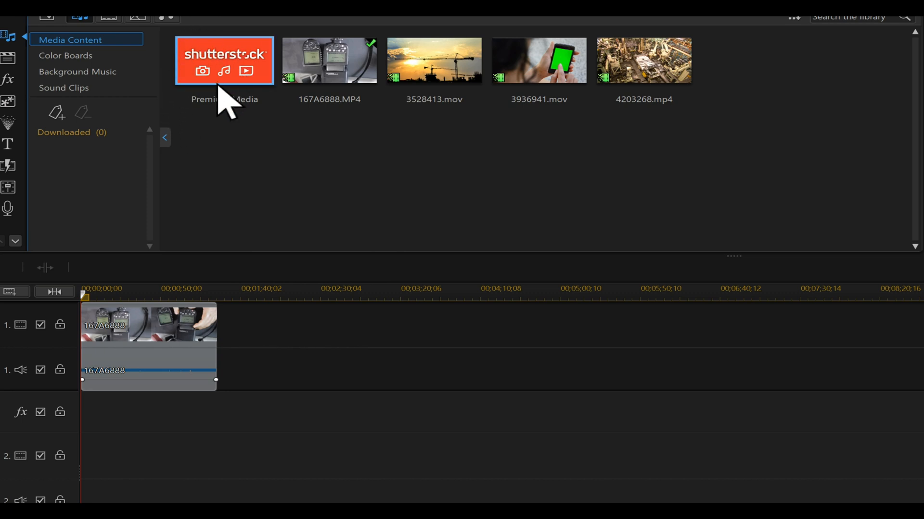
{"action": "mouse_move", "coordinate": [228, 101]}
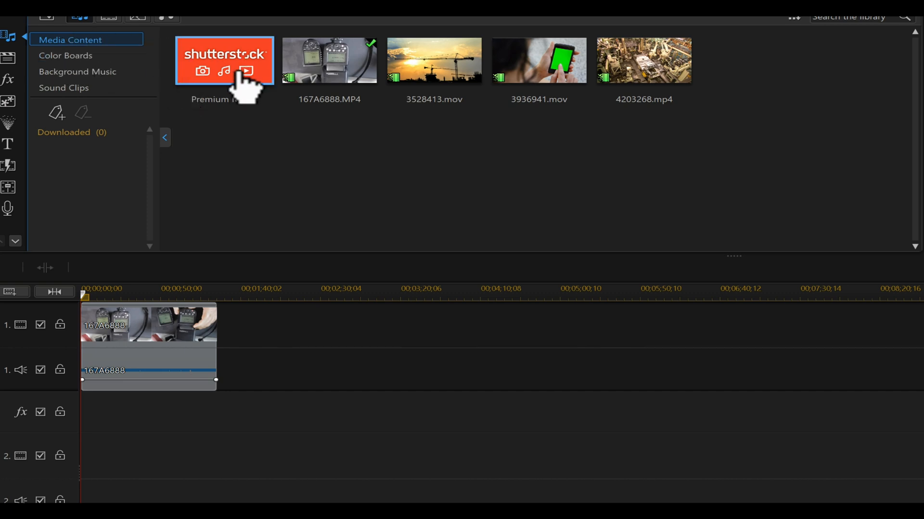
{"action": "mouse_move", "coordinate": [239, 76]}
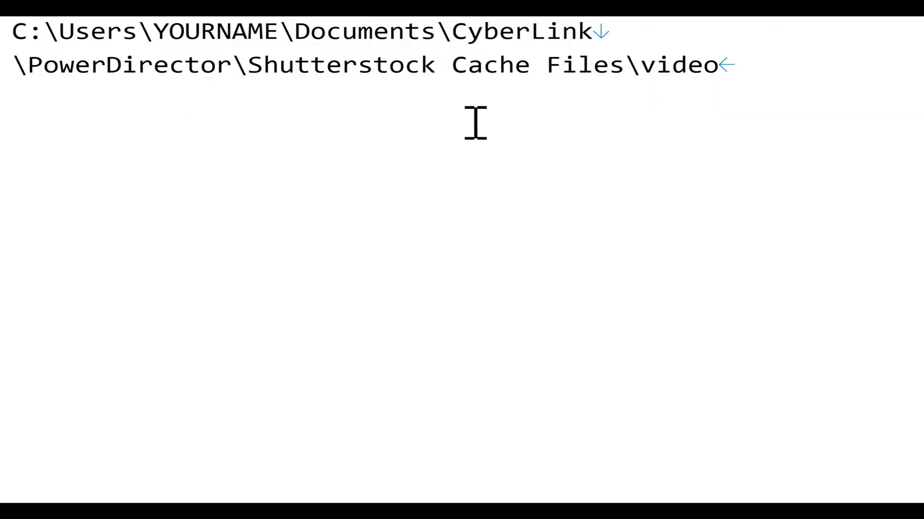
{"action": "mouse_move", "coordinate": [383, 110]}
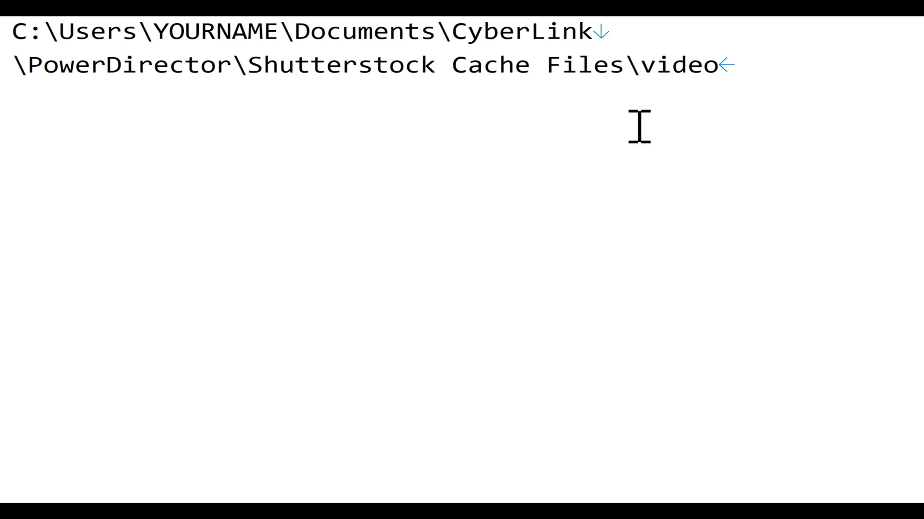
{"action": "mouse_move", "coordinate": [688, 95]}
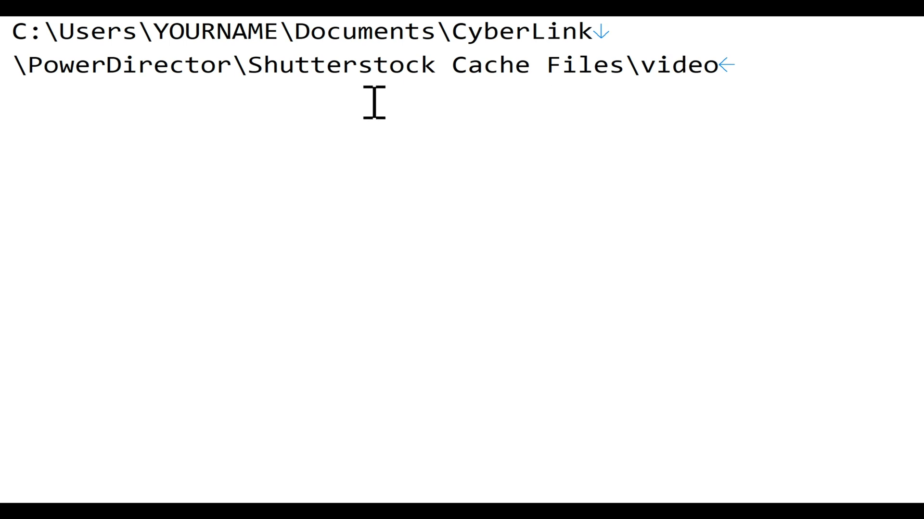
{"action": "mouse_move", "coordinate": [623, 126]}
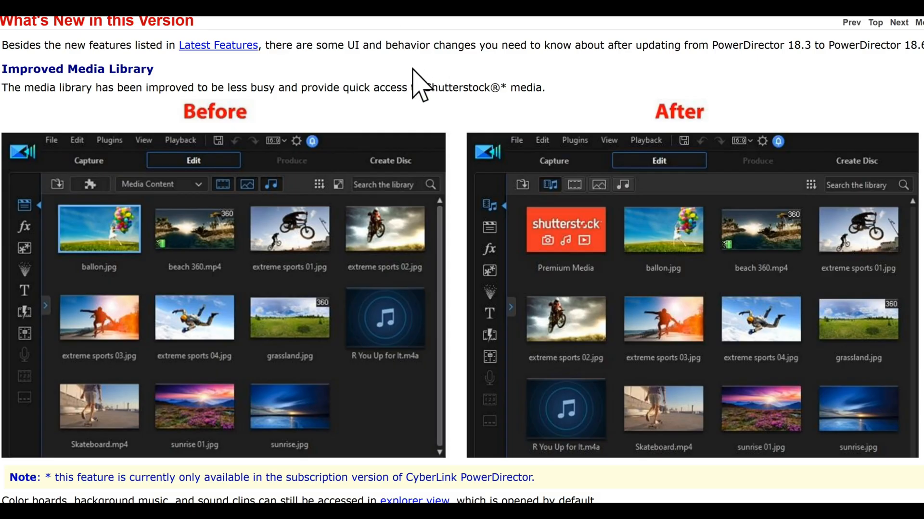
{"action": "mouse_move", "coordinate": [404, 35]}
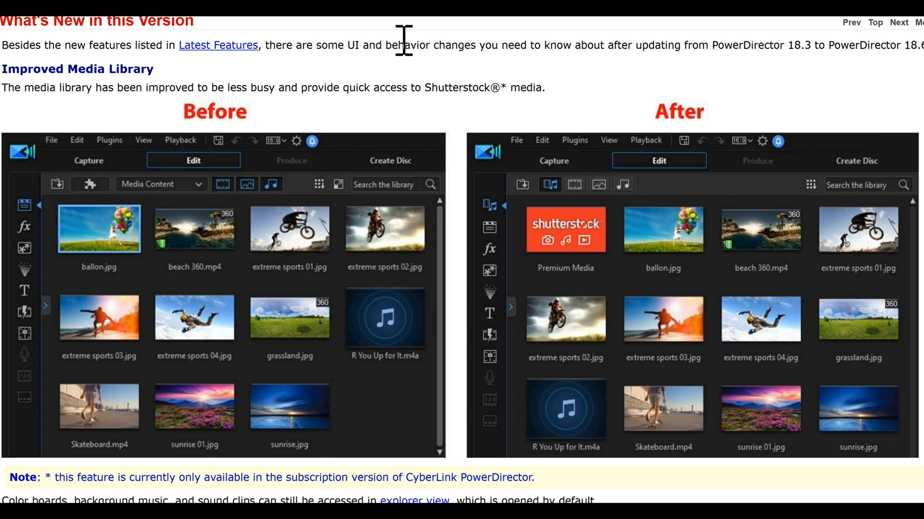
{"action": "mouse_move", "coordinate": [215, 121]}
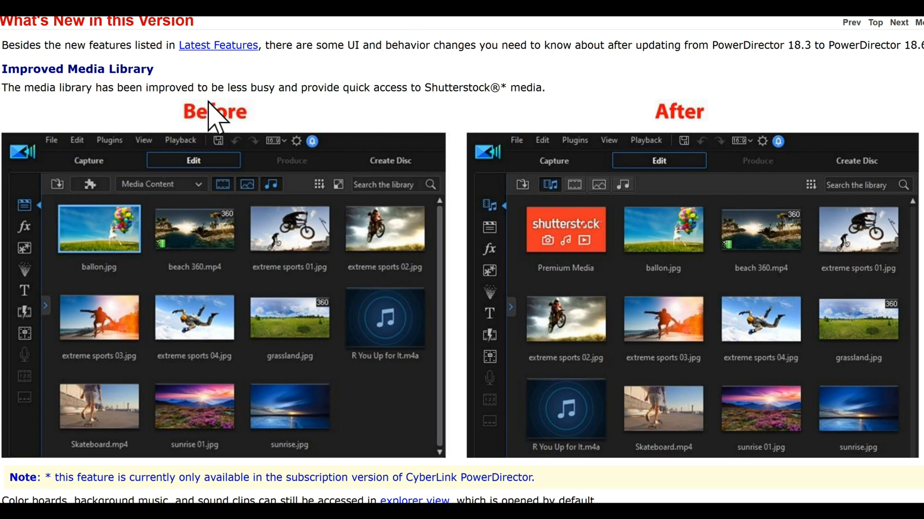
{"action": "mouse_move", "coordinate": [318, 392]}
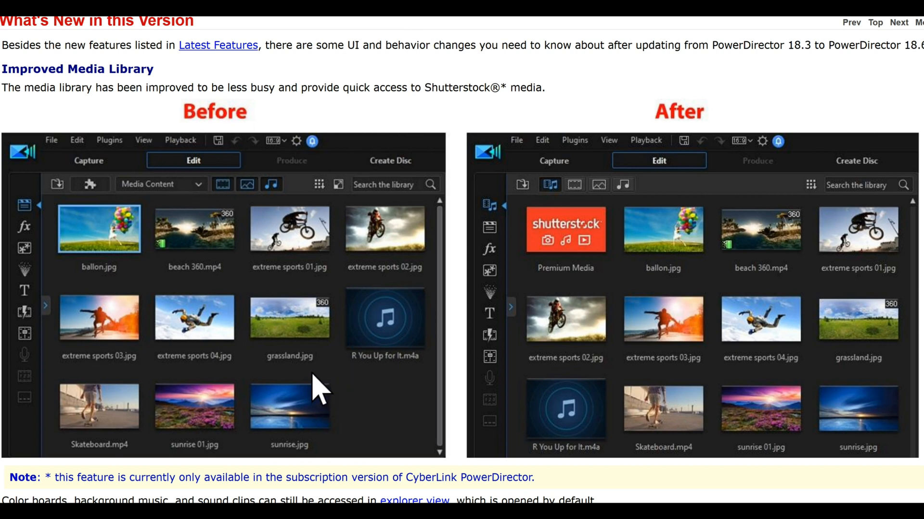
{"action": "mouse_move", "coordinate": [733, 50]}
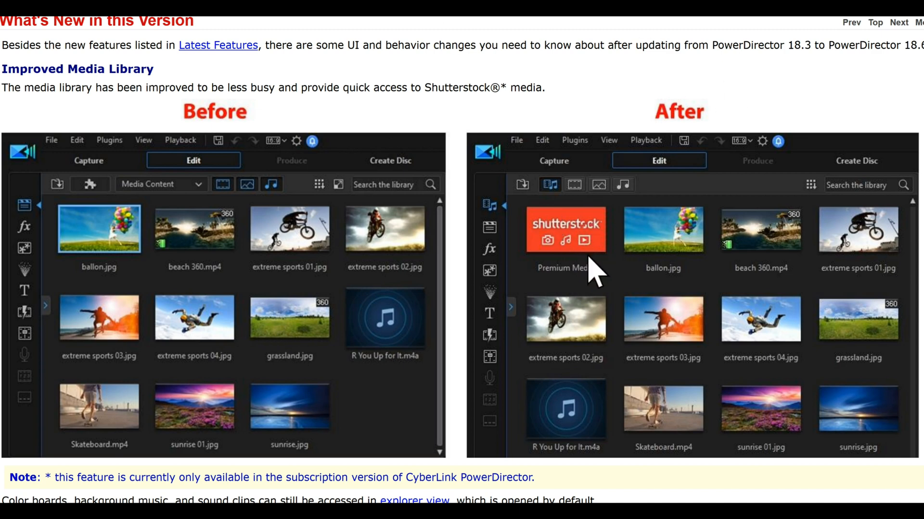
- Scroll past the explorer-view and background-image notes to the Access to Plugins Moved comparison
{"action": "scroll", "scroll_direction": "down", "scroll_amount": 3}
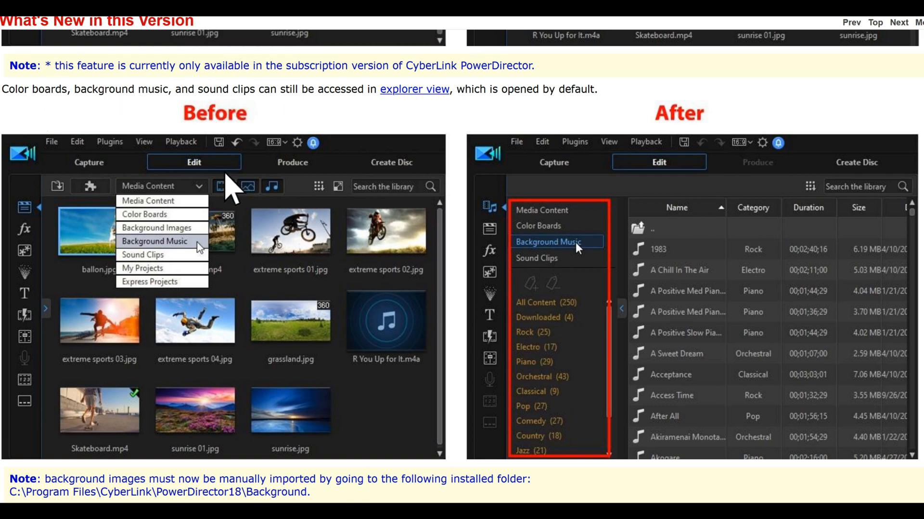
{"action": "mouse_move", "coordinate": [166, 284]}
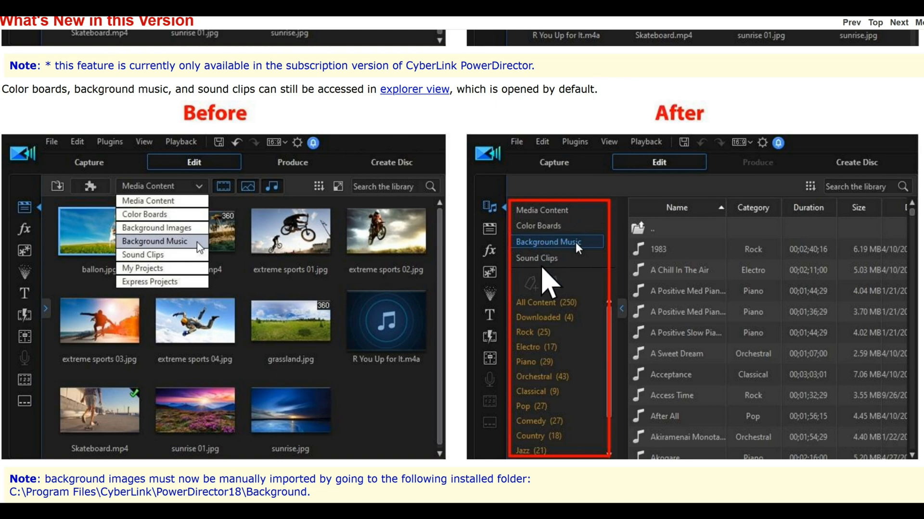
{"action": "mouse_move", "coordinate": [550, 289]}
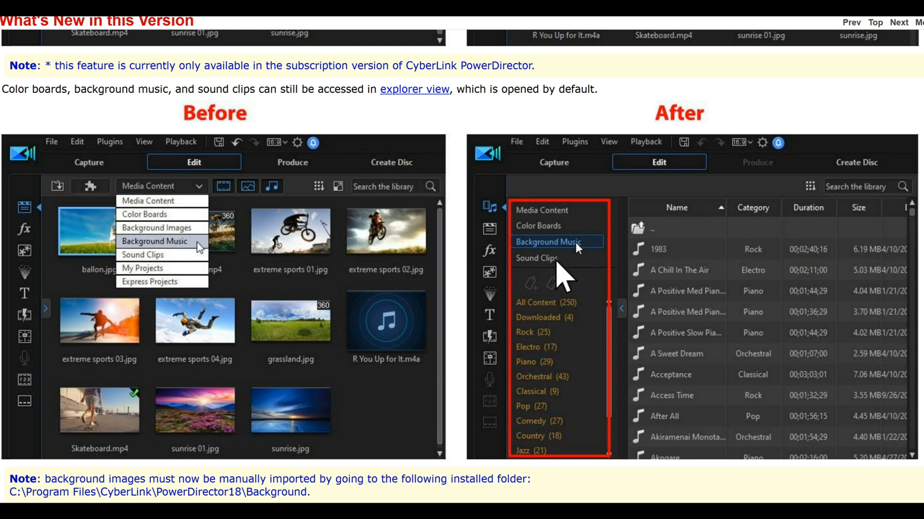
{"action": "scroll", "scroll_direction": "down", "scroll_amount": 3}
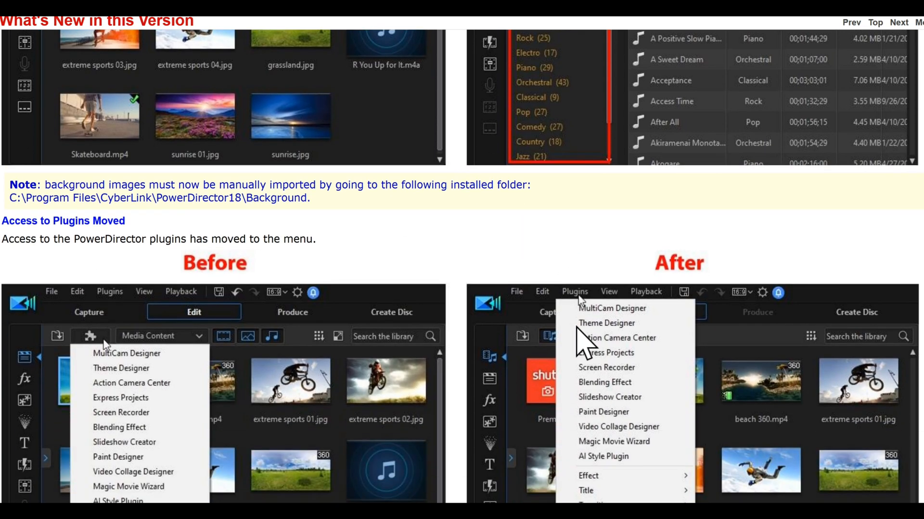
- Scroll through the full plugins comparison until One Click Media Filtering appears
{"action": "scroll", "scroll_direction": "down", "scroll_amount": 3}
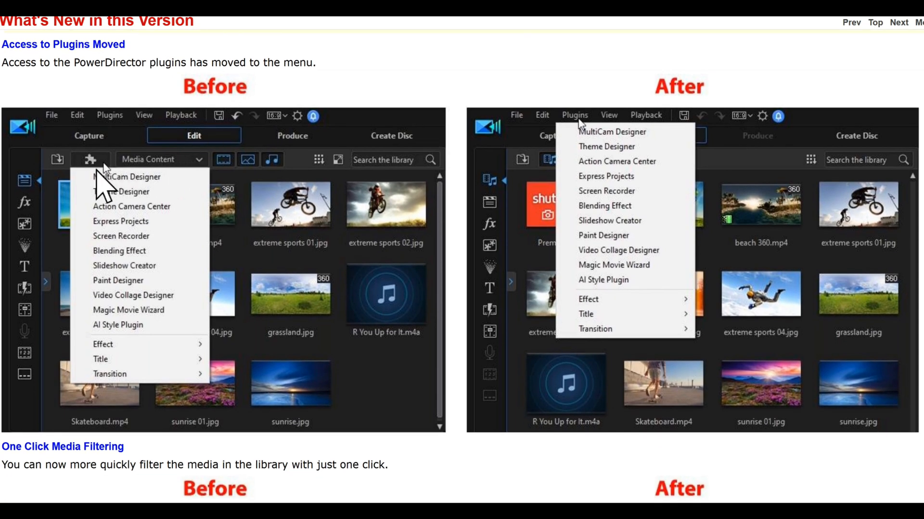
{"action": "mouse_move", "coordinate": [197, 236]}
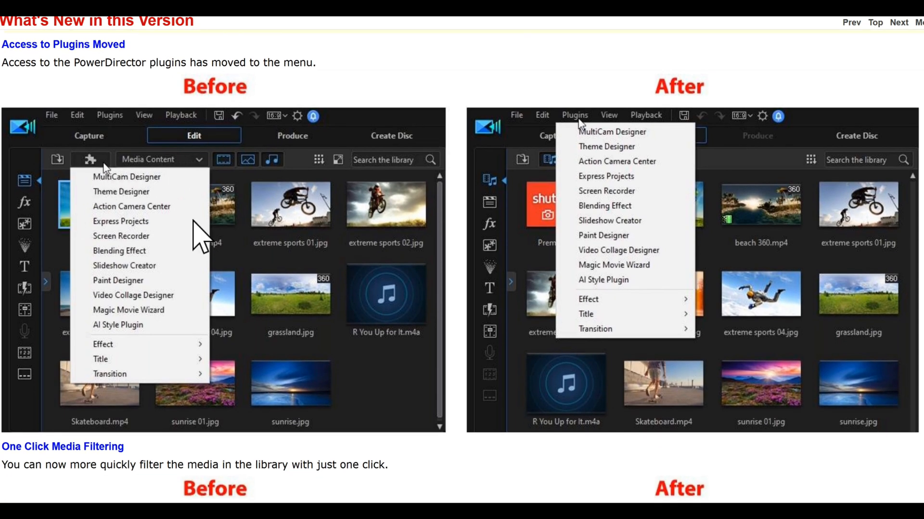
{"action": "mouse_move", "coordinate": [589, 133]}
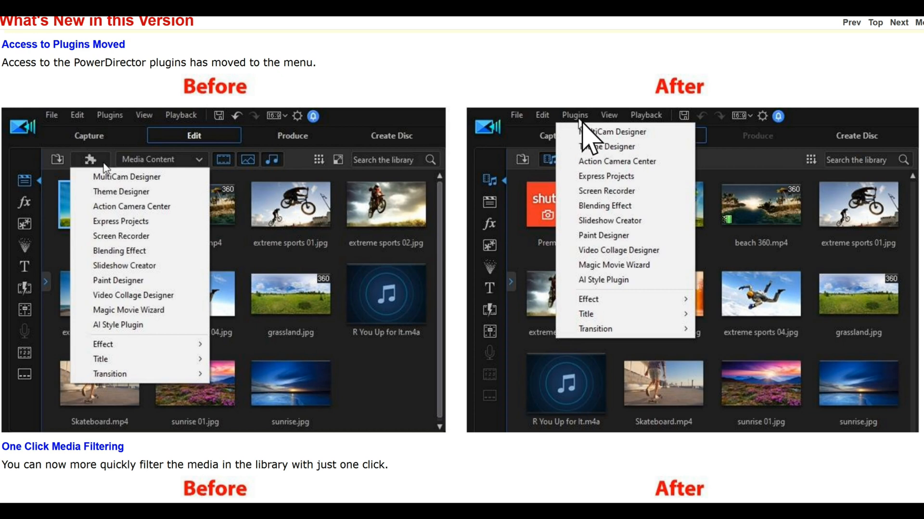
{"action": "mouse_move", "coordinate": [580, 288]}
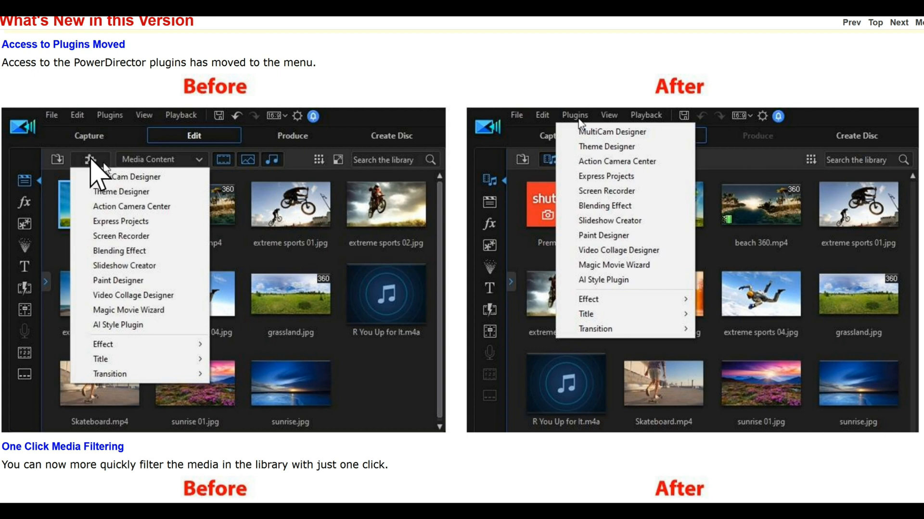
{"action": "mouse_move", "coordinate": [97, 141]}
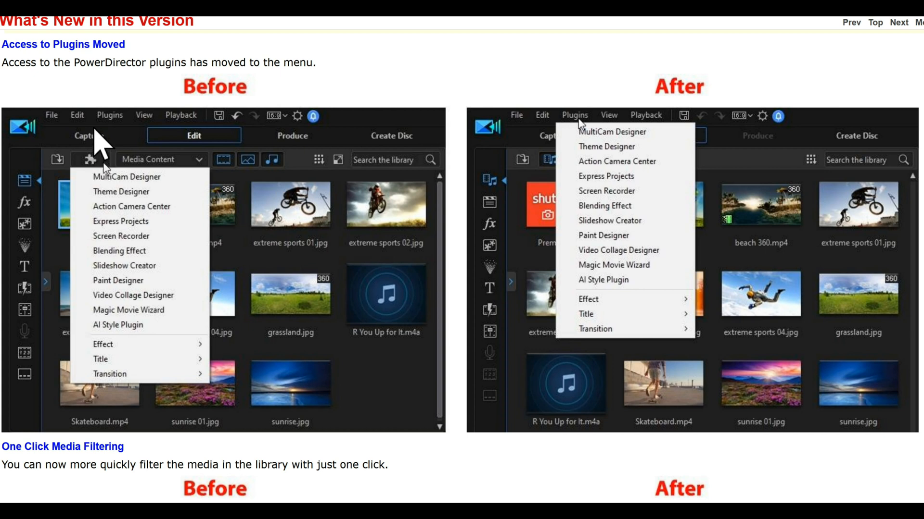
{"action": "mouse_move", "coordinate": [542, 165]}
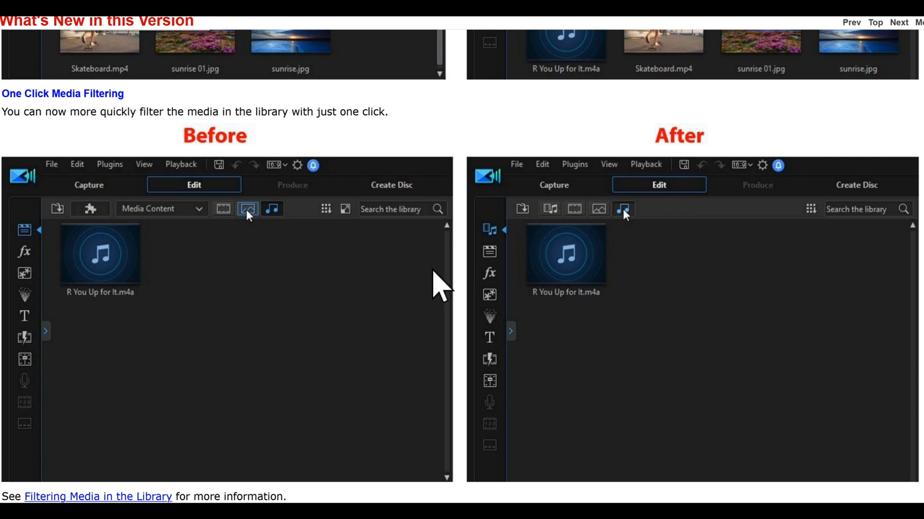
- Scroll past the One Click Media Filtering comparison to reveal the New Project Room section
{"action": "scroll", "scroll_direction": "down", "scroll_amount": 3}
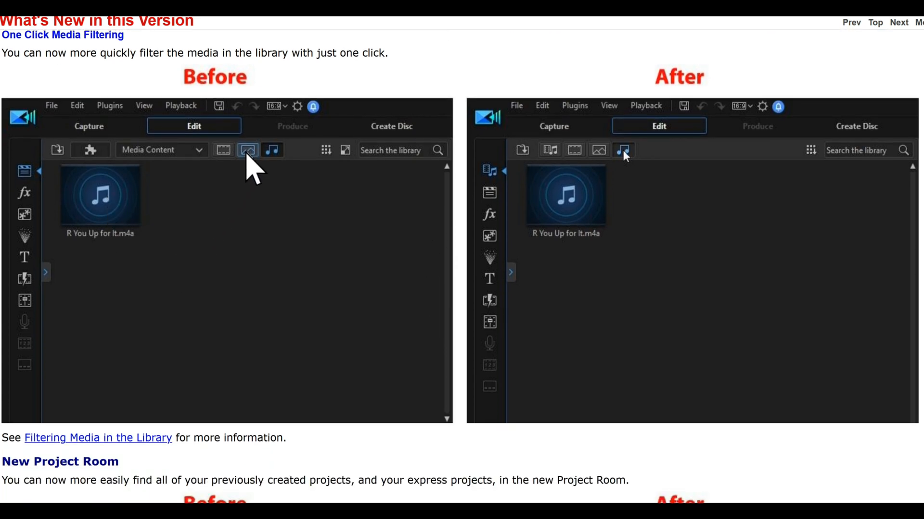
{"action": "mouse_move", "coordinate": [277, 176]}
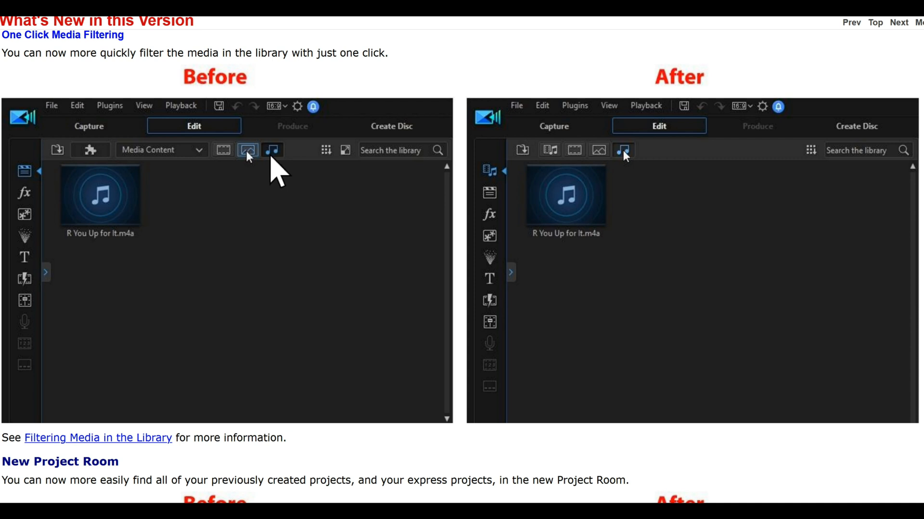
{"action": "mouse_move", "coordinate": [440, 230]}
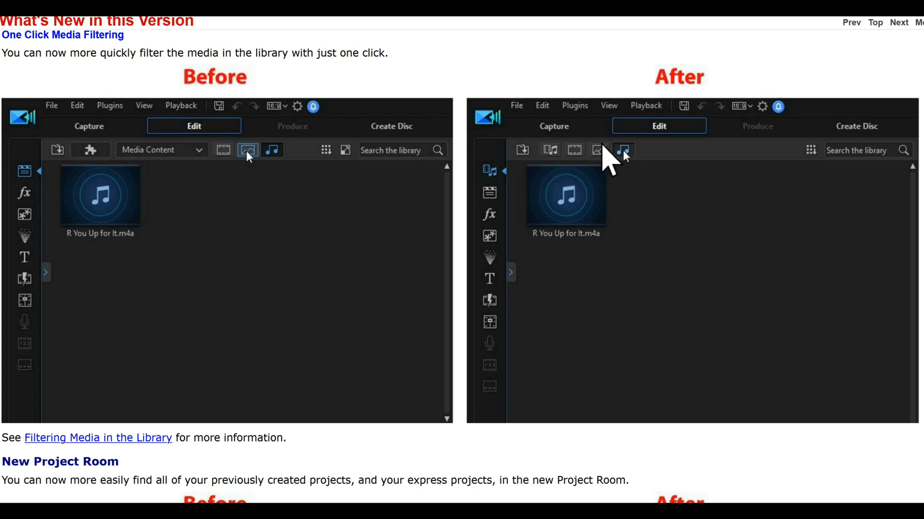
{"action": "mouse_move", "coordinate": [506, 281]}
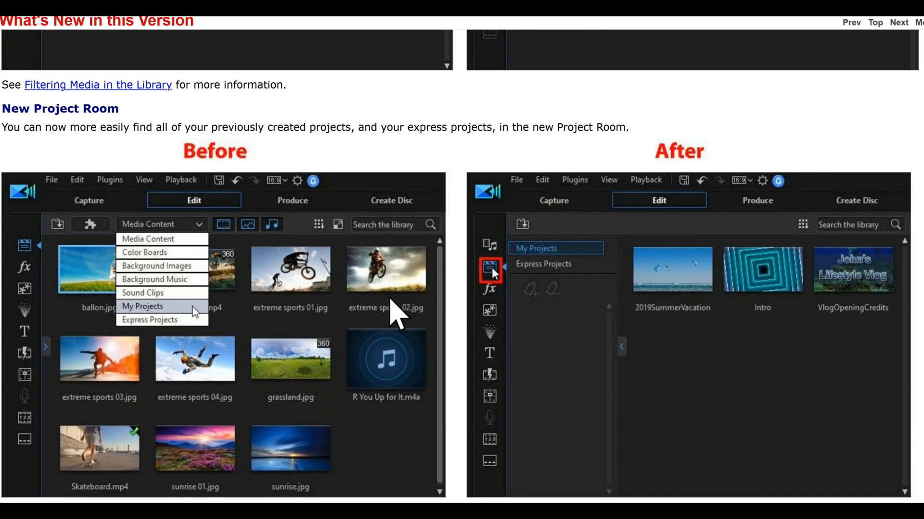
- Scroll past New Project Room to the Access to PiP/Mask Designer Changed before/after images
{"action": "scroll", "scroll_direction": "down", "scroll_amount": 3}
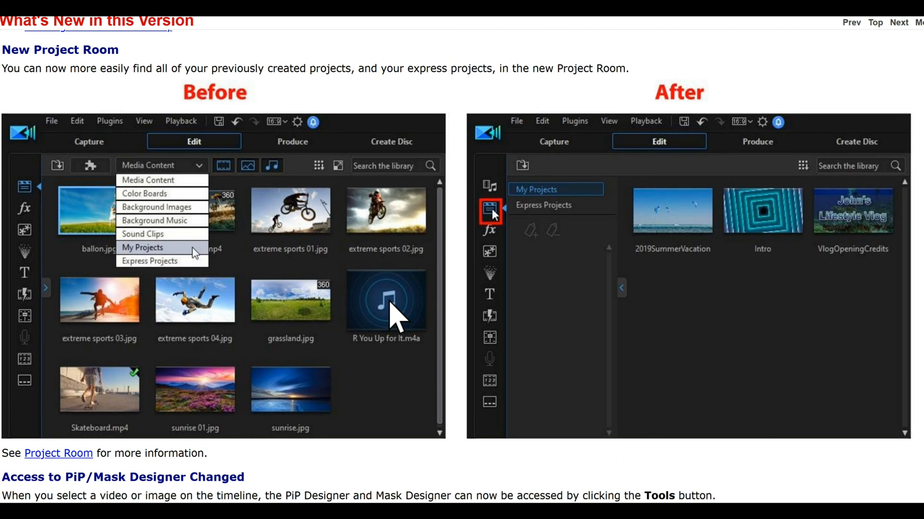
{"action": "mouse_move", "coordinate": [256, 56]}
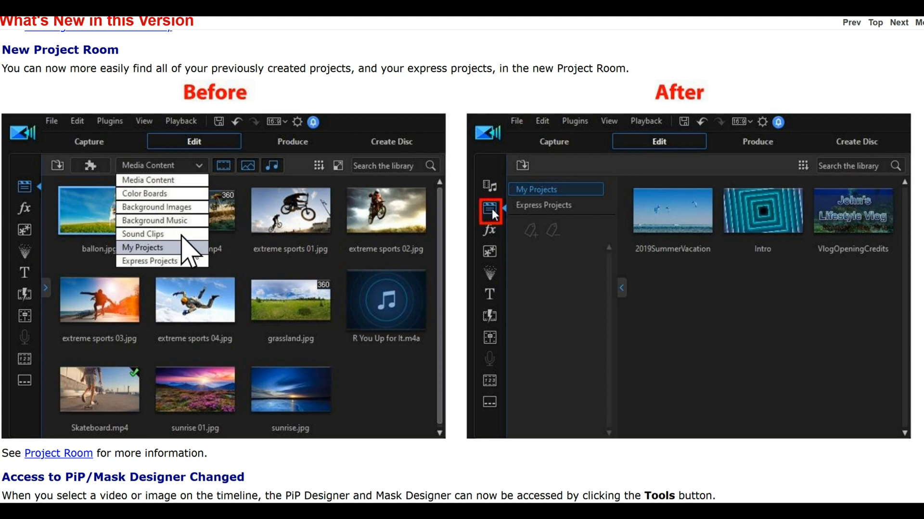
{"action": "mouse_move", "coordinate": [519, 212]}
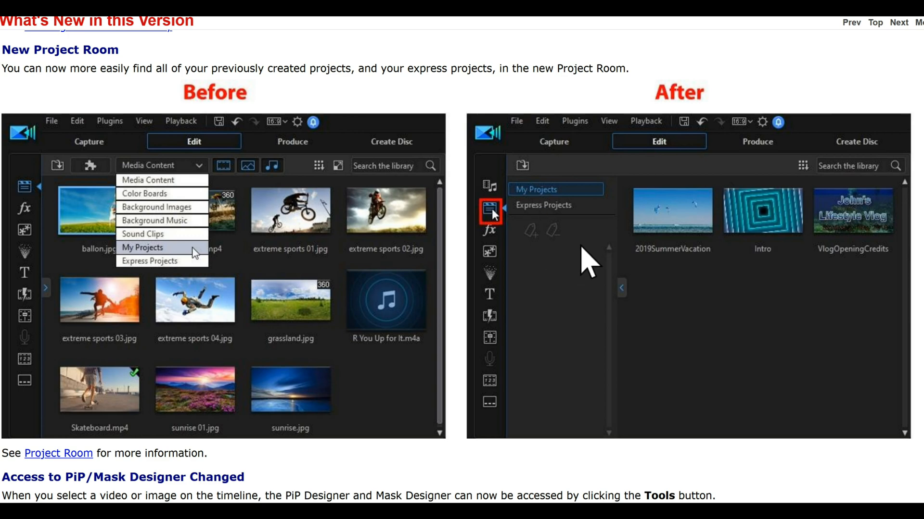
{"action": "scroll", "scroll_direction": "down", "scroll_amount": 3}
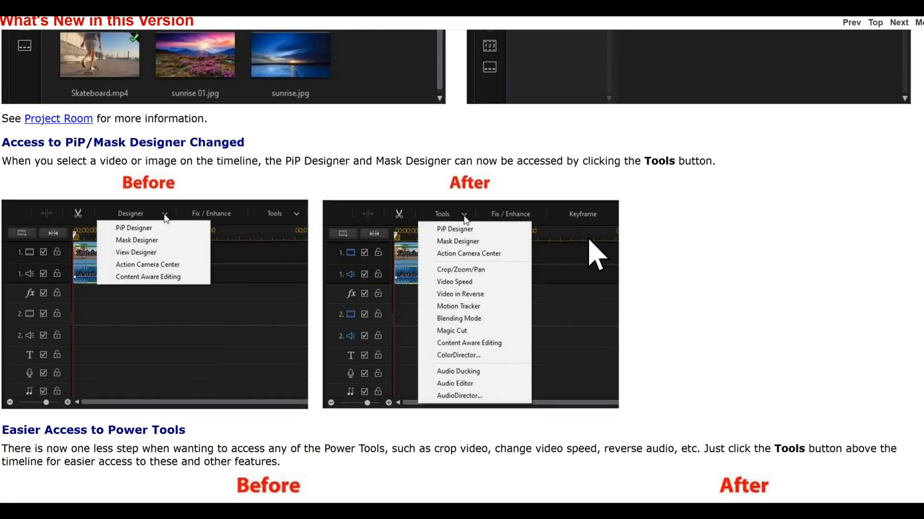
{"action": "scroll", "scroll_direction": "down", "scroll_amount": 3}
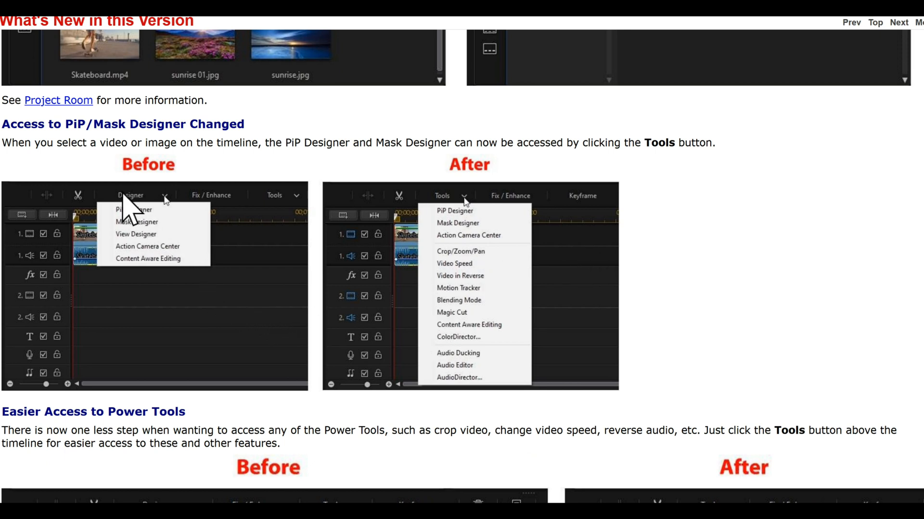
{"action": "mouse_move", "coordinate": [132, 238]}
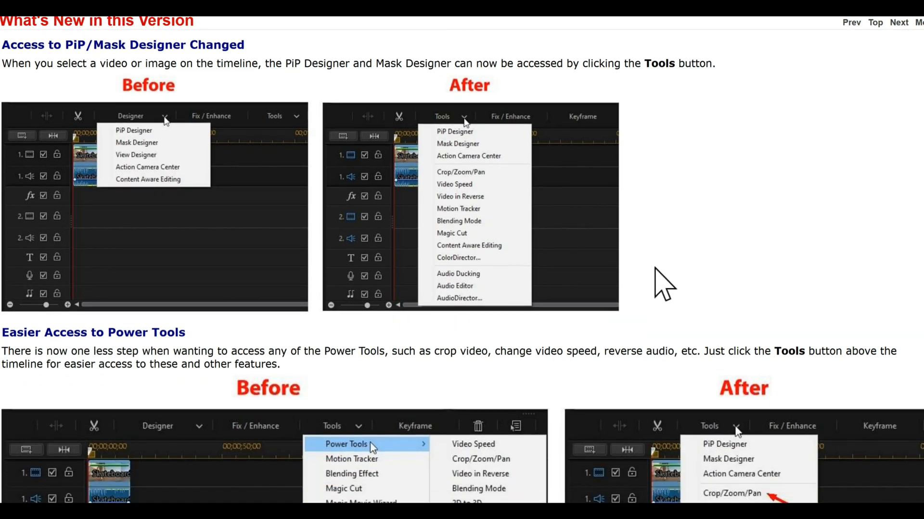
- Scroll to compare the Before and After Tools menus under Easier Access to Power Tools
{"action": "scroll", "scroll_direction": "down", "scroll_amount": 3}
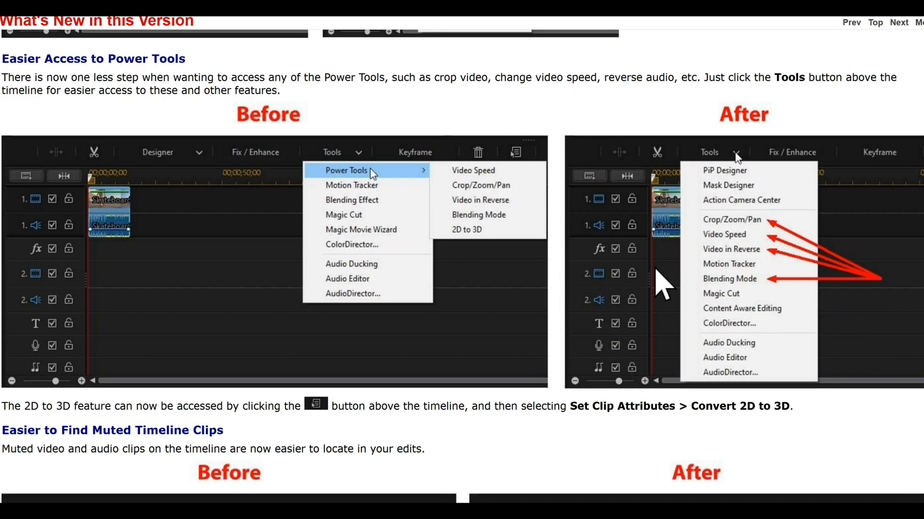
{"action": "mouse_move", "coordinate": [247, 124]}
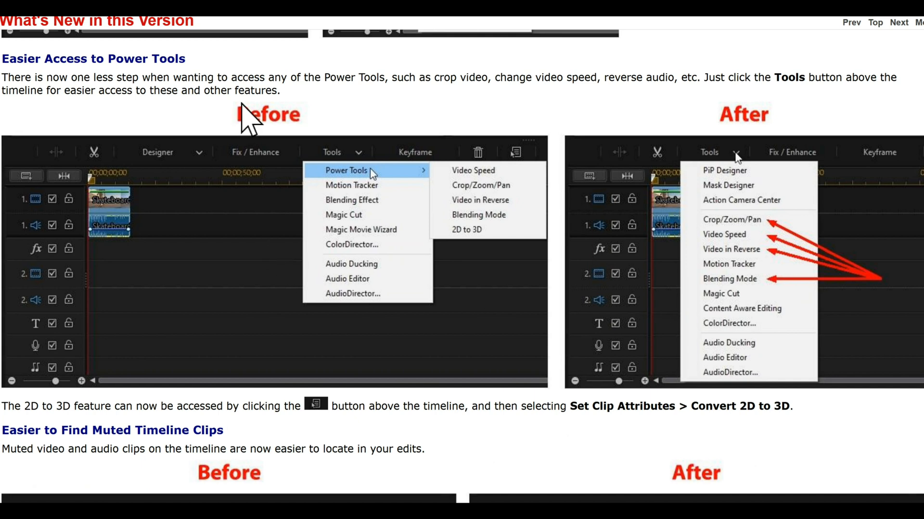
{"action": "mouse_move", "coordinate": [368, 188]}
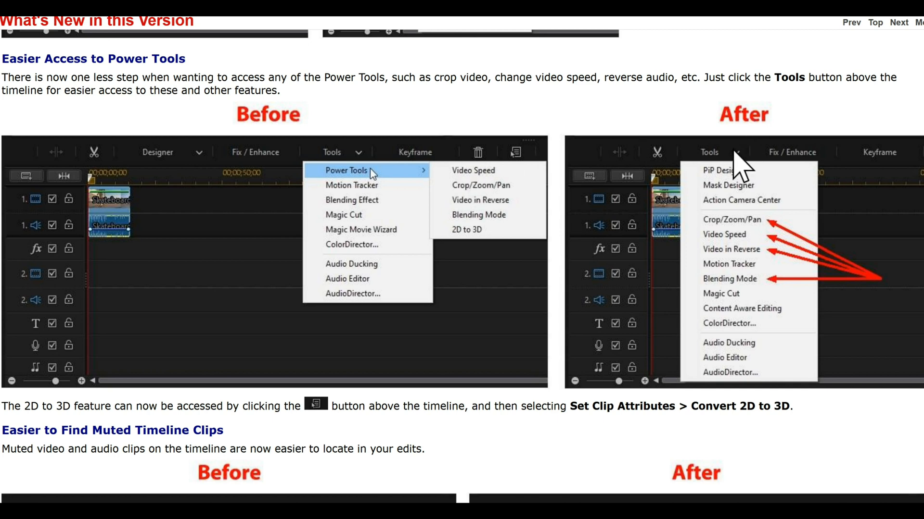
{"action": "mouse_move", "coordinate": [745, 359]}
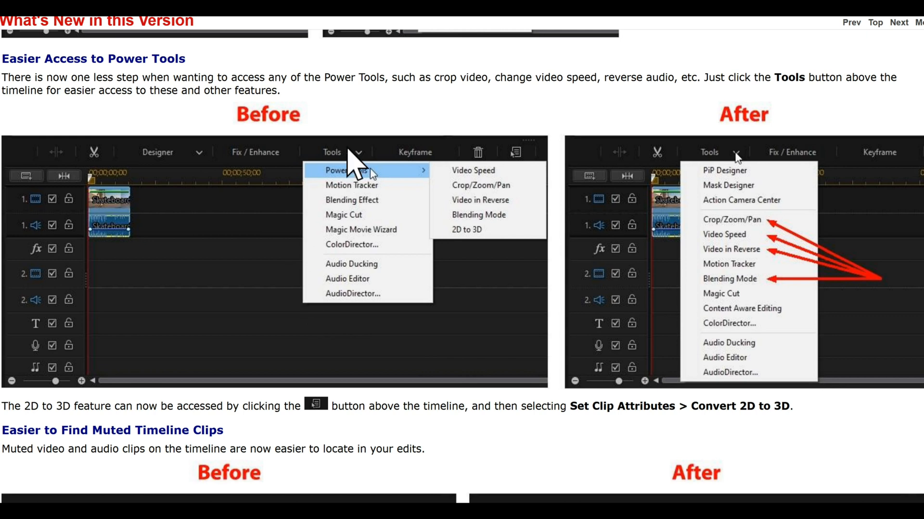
{"action": "mouse_move", "coordinate": [491, 225]}
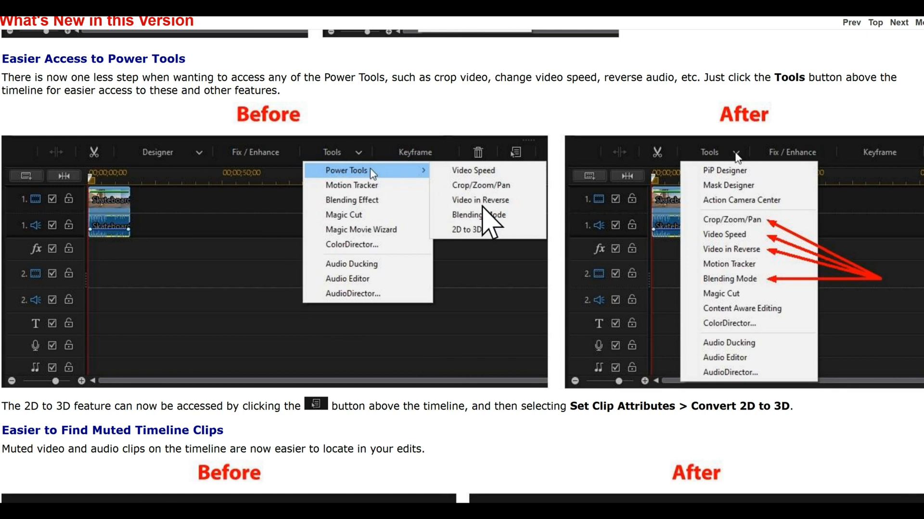
{"action": "mouse_move", "coordinate": [726, 242]}
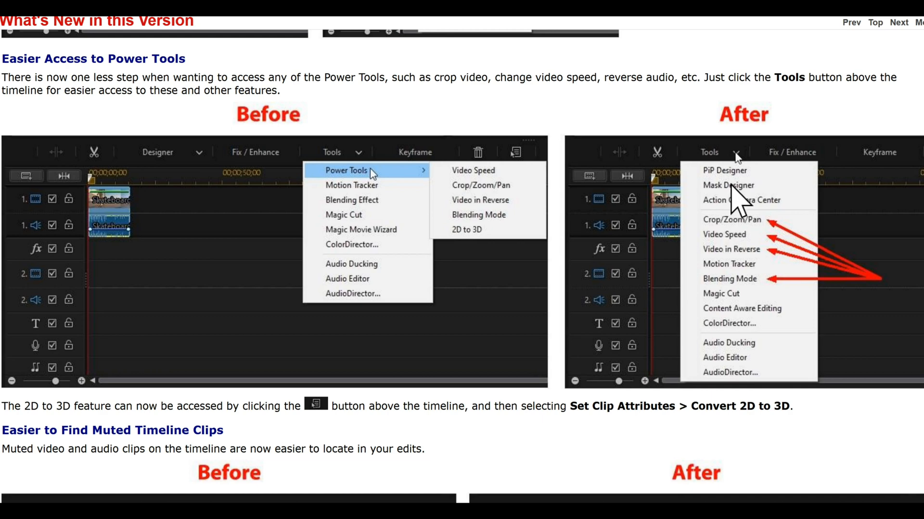
- Scroll through the Muted Timeline Clips comparison down to the Turn Off Snap section
{"action": "scroll", "scroll_direction": "down", "scroll_amount": 3}
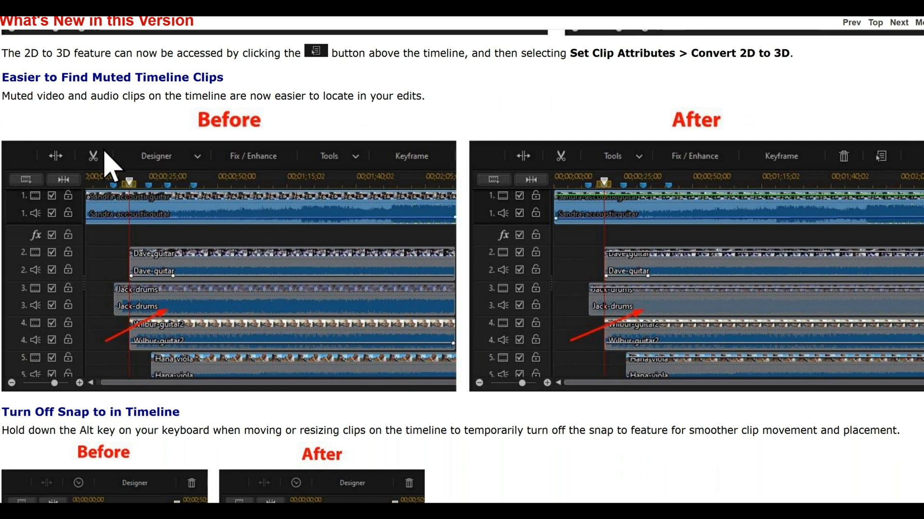
{"action": "mouse_move", "coordinate": [167, 109]}
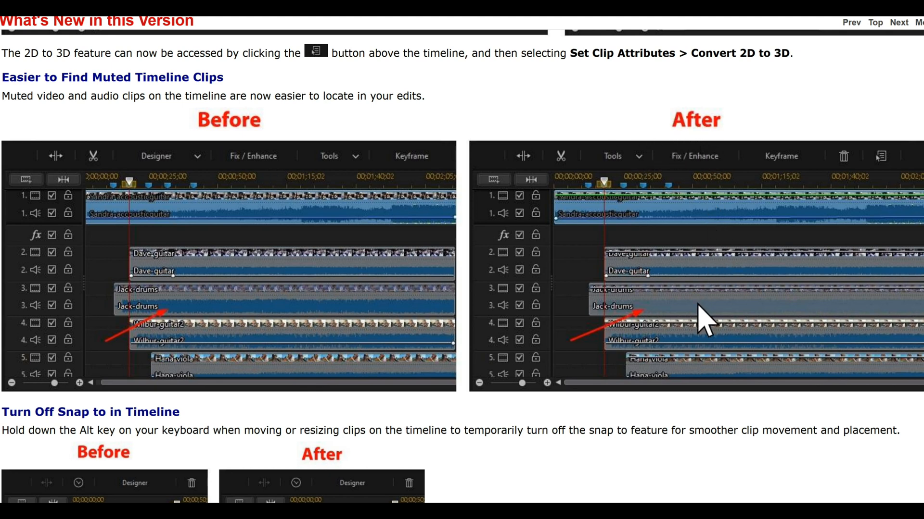
{"action": "scroll", "scroll_direction": "down", "scroll_amount": 3}
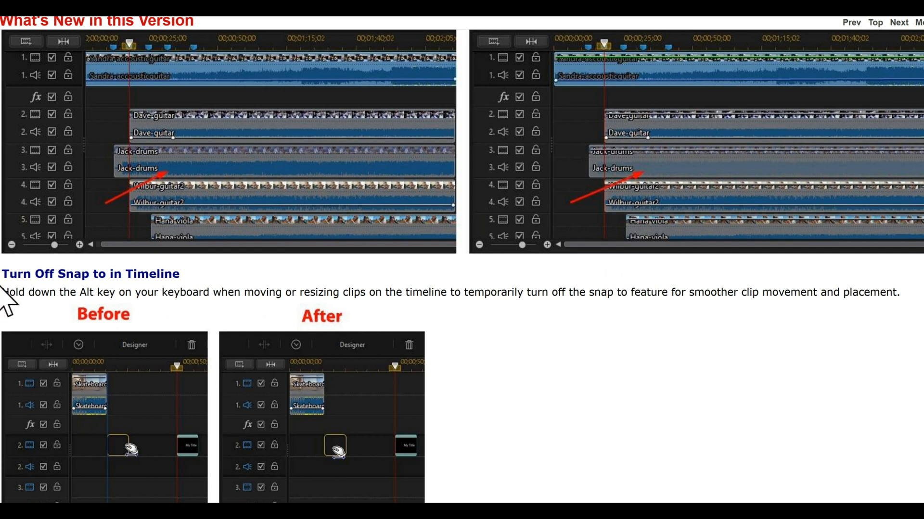
{"action": "mouse_move", "coordinate": [131, 297]}
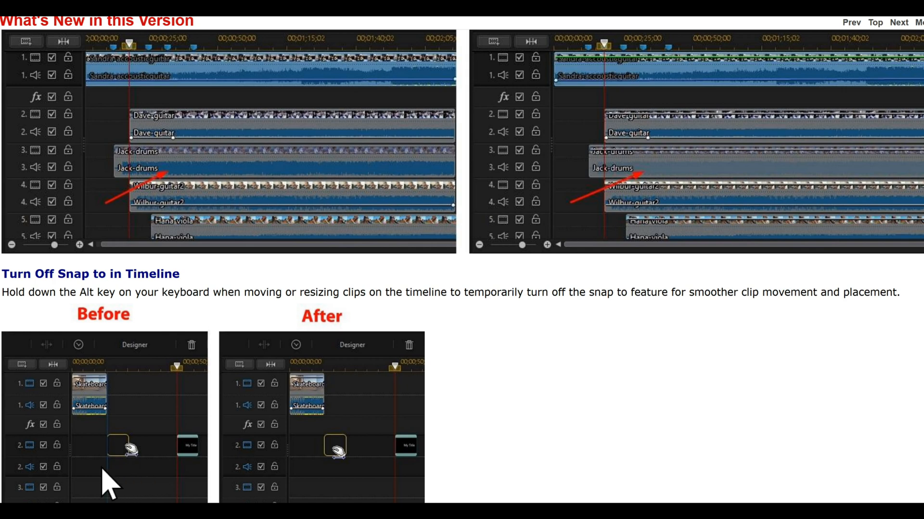
{"action": "mouse_move", "coordinate": [181, 448]}
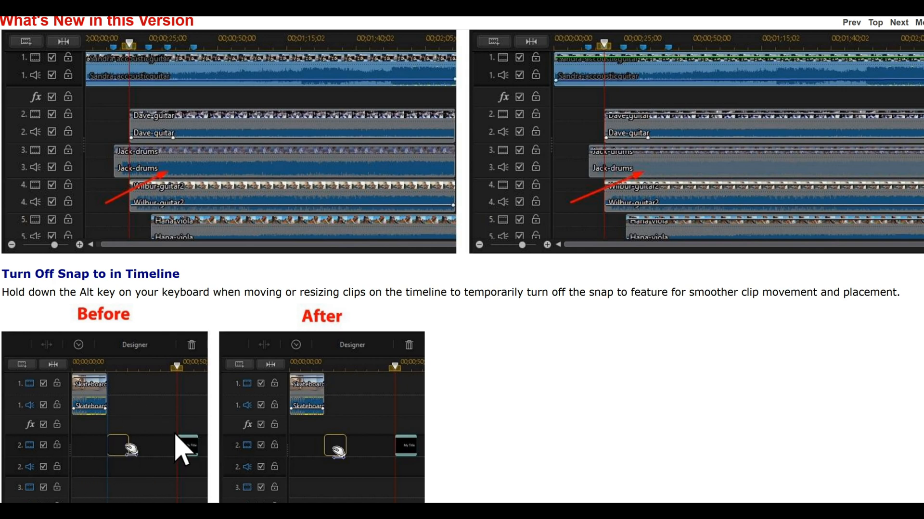
{"action": "mouse_move", "coordinate": [120, 343]}
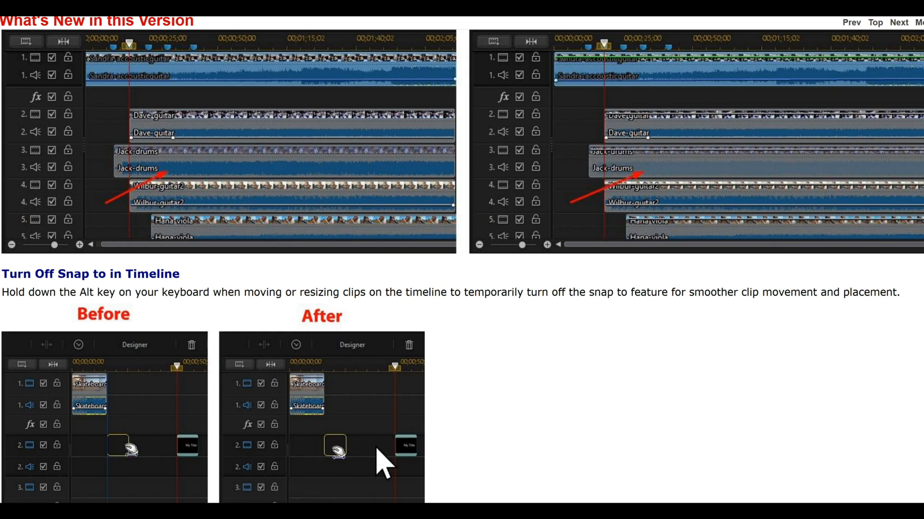
{"action": "mouse_move", "coordinate": [695, 341]}
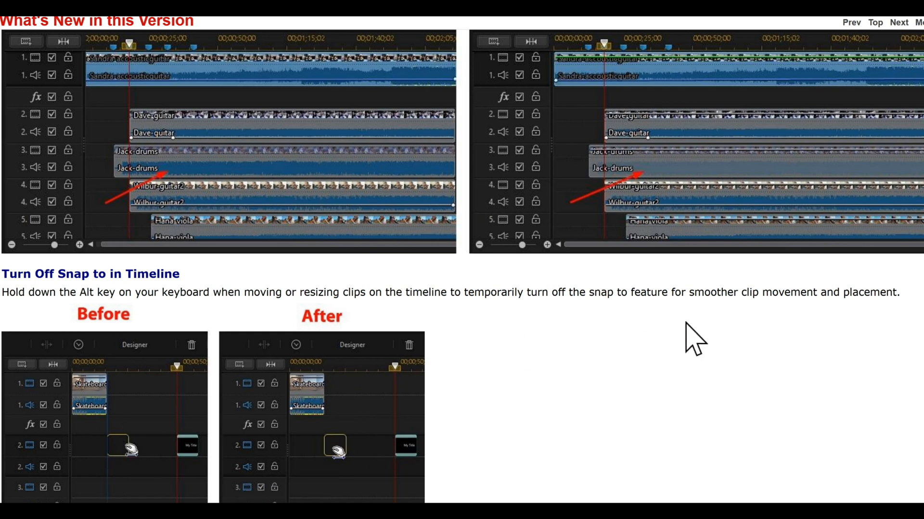
- Return to the top of What's New, showing Improved Media Library's Shutterstock tile
{"action": "scroll", "scroll_direction": "down", "scroll_amount": 3}
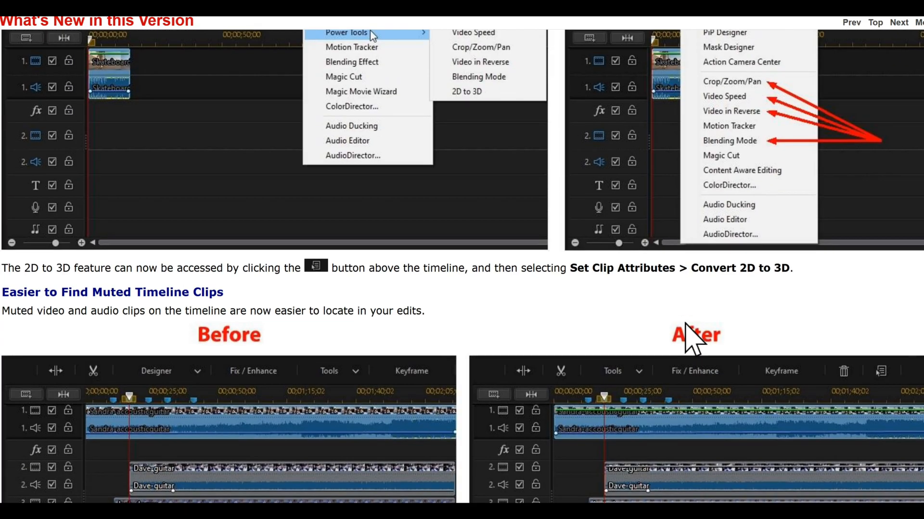
{"action": "scroll", "scroll_direction": "down", "scroll_amount": 3}
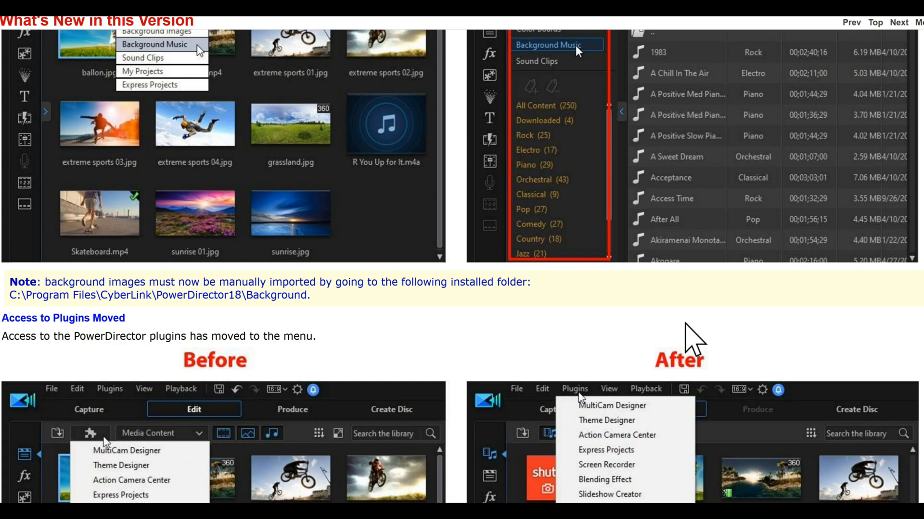
{"action": "scroll", "scroll_direction": "down", "scroll_amount": 3}
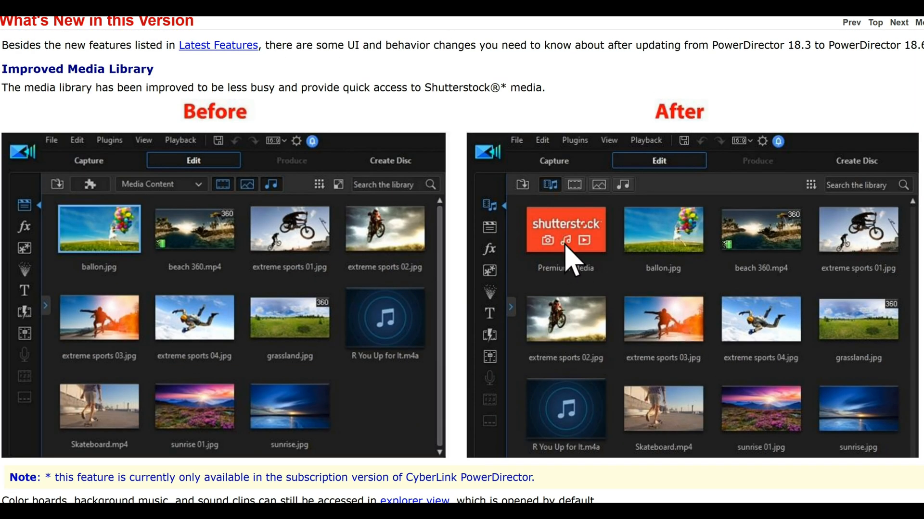
{"action": "mouse_move", "coordinate": [577, 262]}
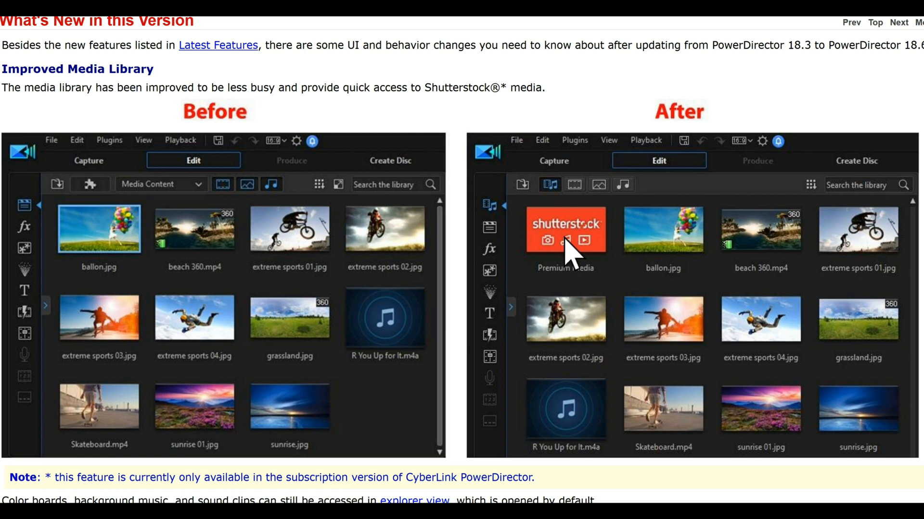
{"action": "mouse_move", "coordinate": [549, 200]}
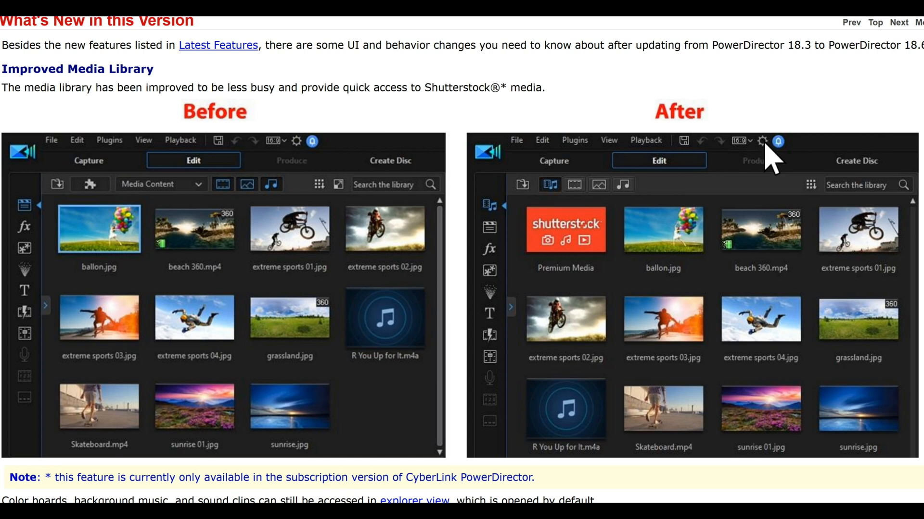
{"action": "mouse_move", "coordinate": [697, 371]}
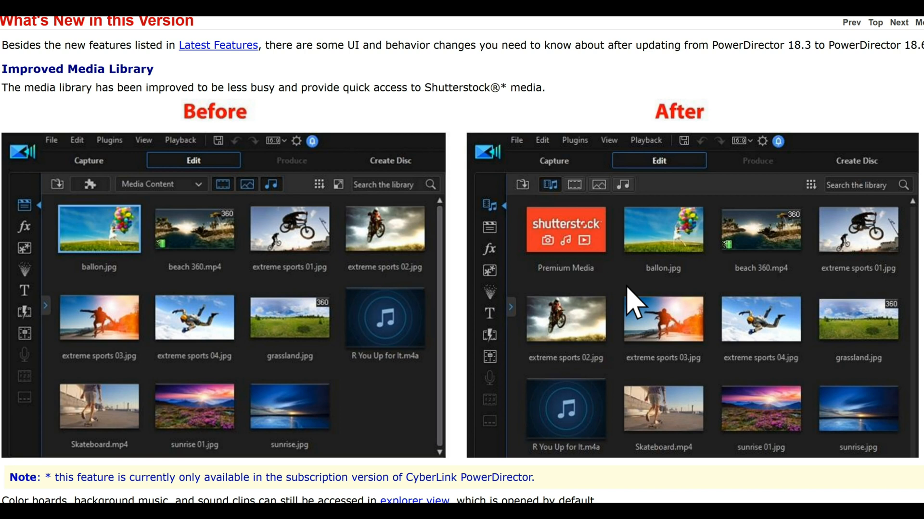
{"action": "mouse_move", "coordinate": [604, 318]}
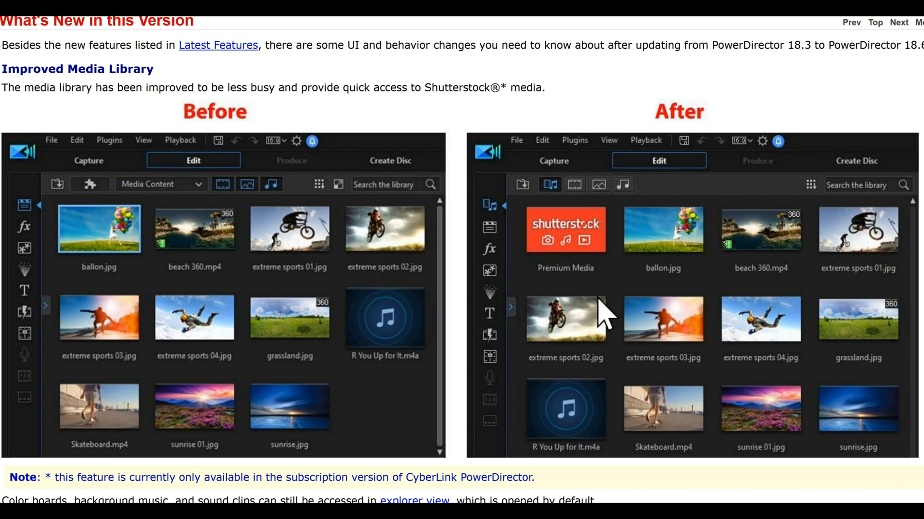
{"action": "mouse_move", "coordinate": [610, 309]}
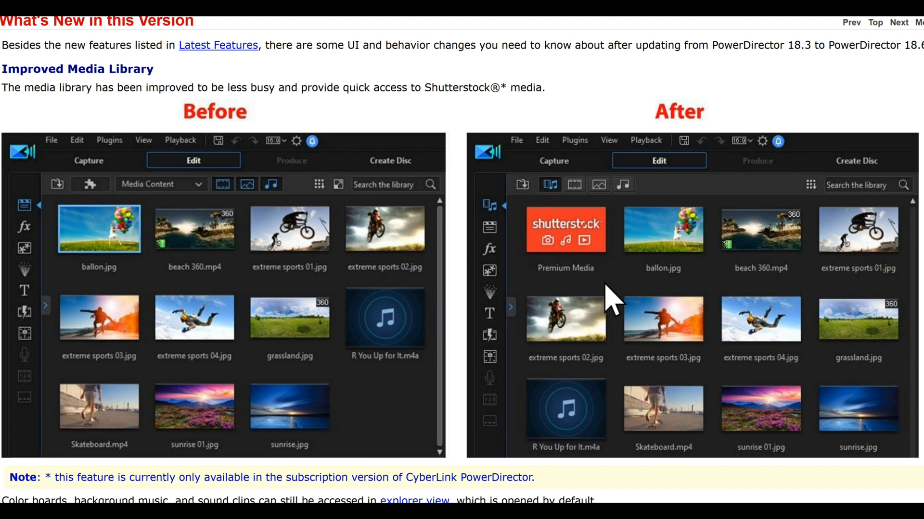
{"action": "mouse_move", "coordinate": [539, 212]}
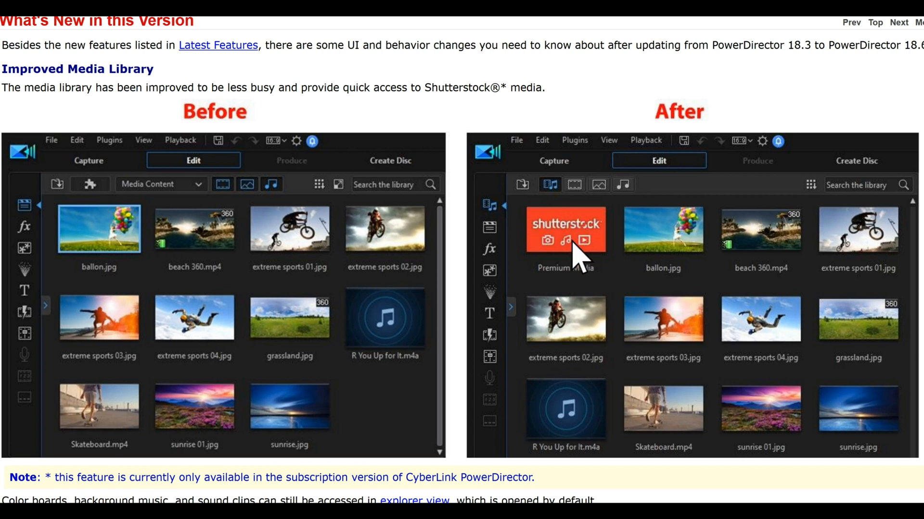
{"action": "mouse_move", "coordinate": [583, 224]}
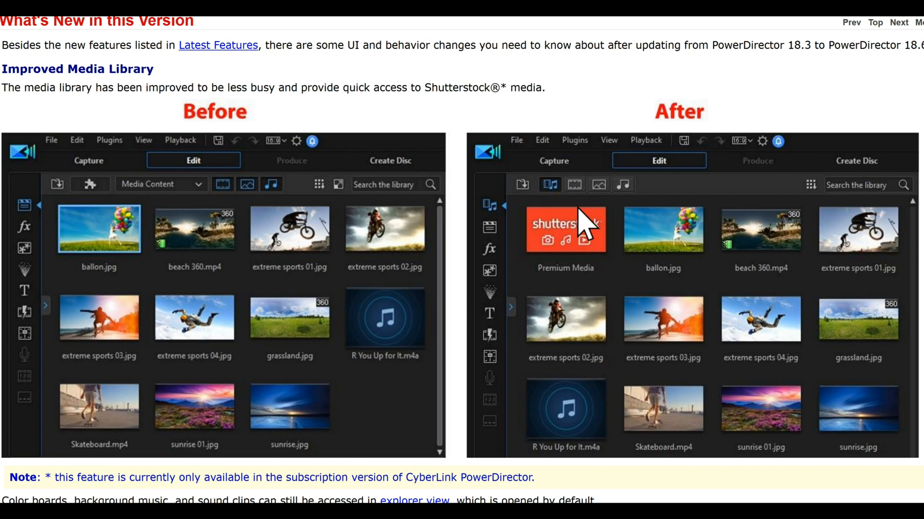